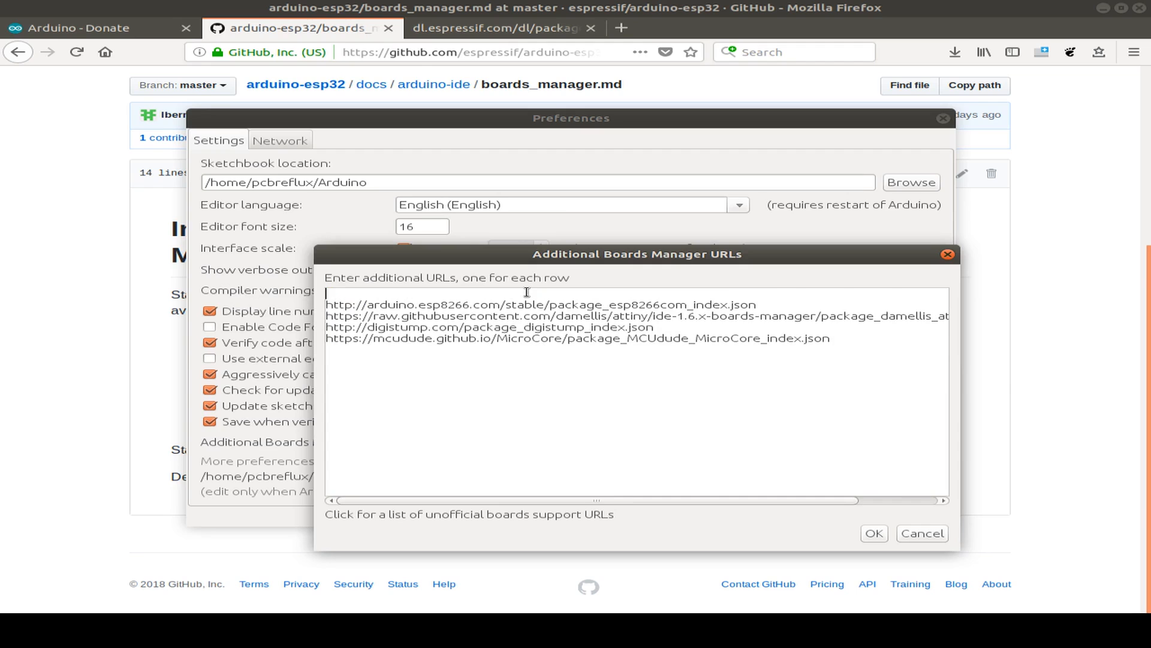
Step: Choose ESP32 Dev Module from the ESP32 Arduino section as the target board
left_click(484, 146)
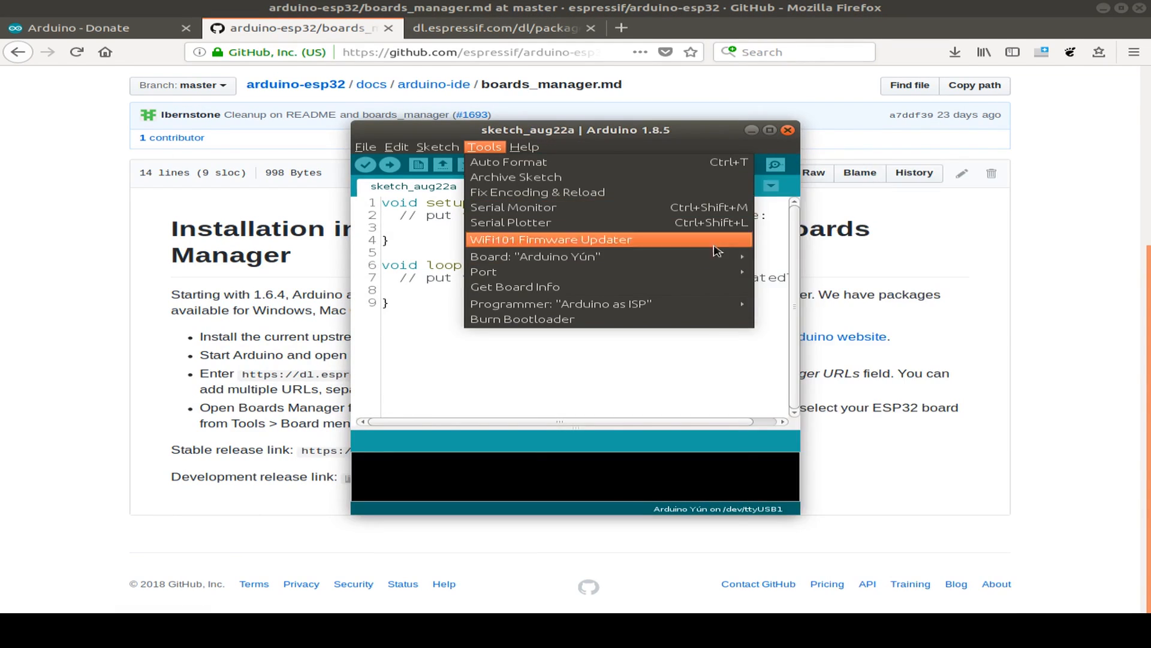
left_click(535, 256)
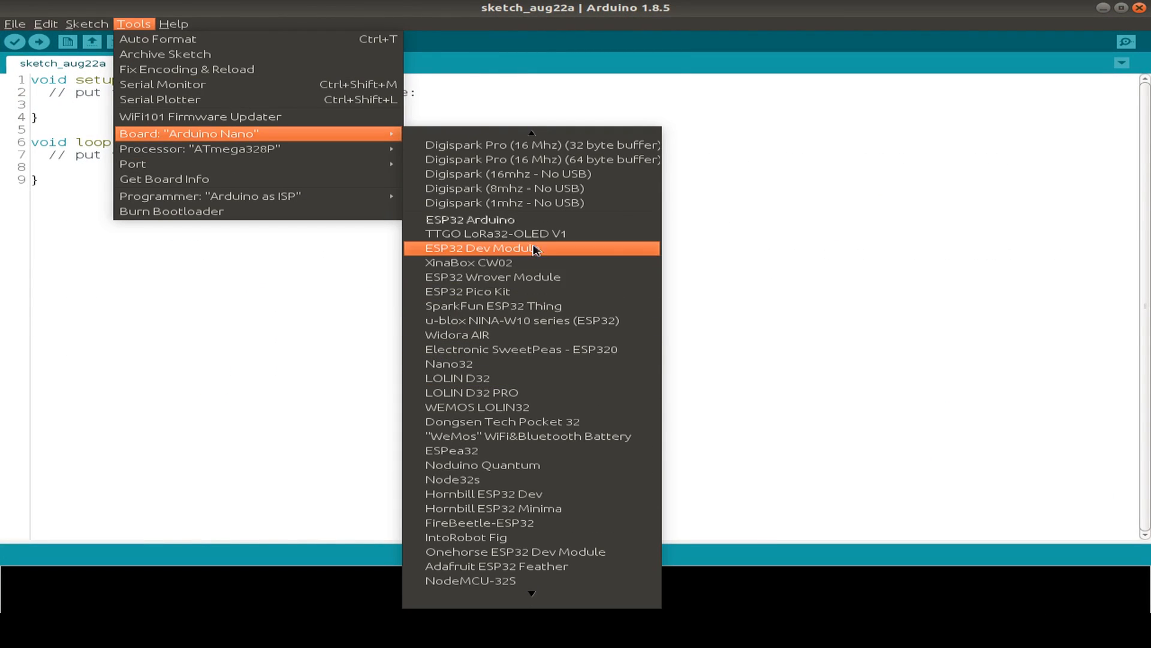
left_click(480, 248)
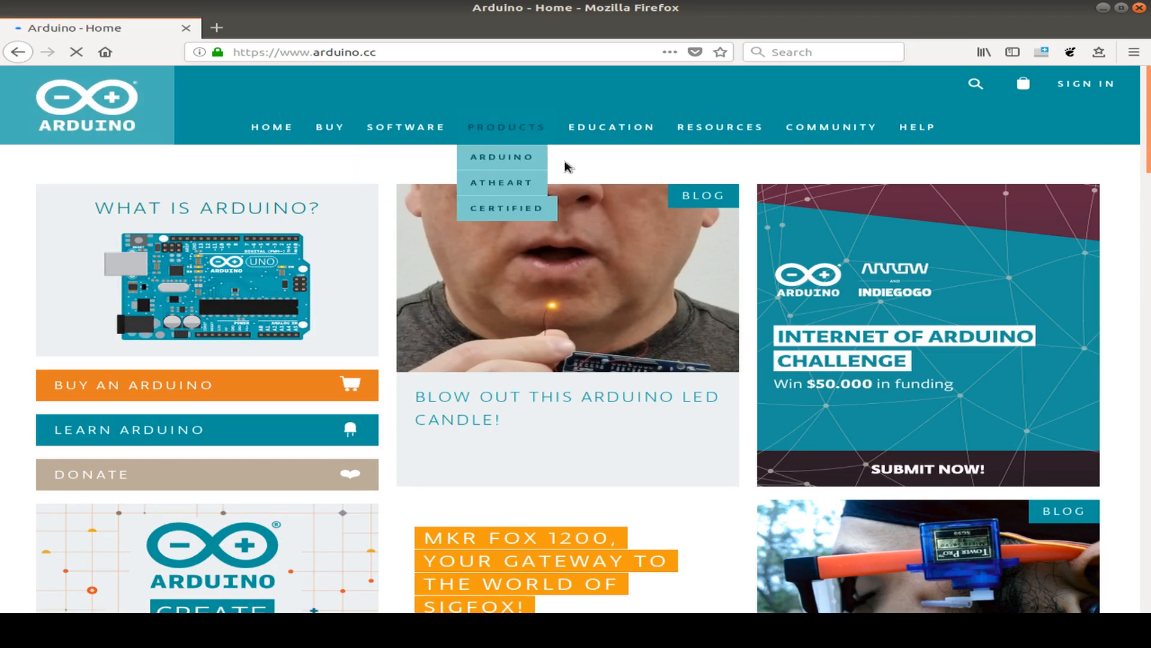
mouse_move(577, 181)
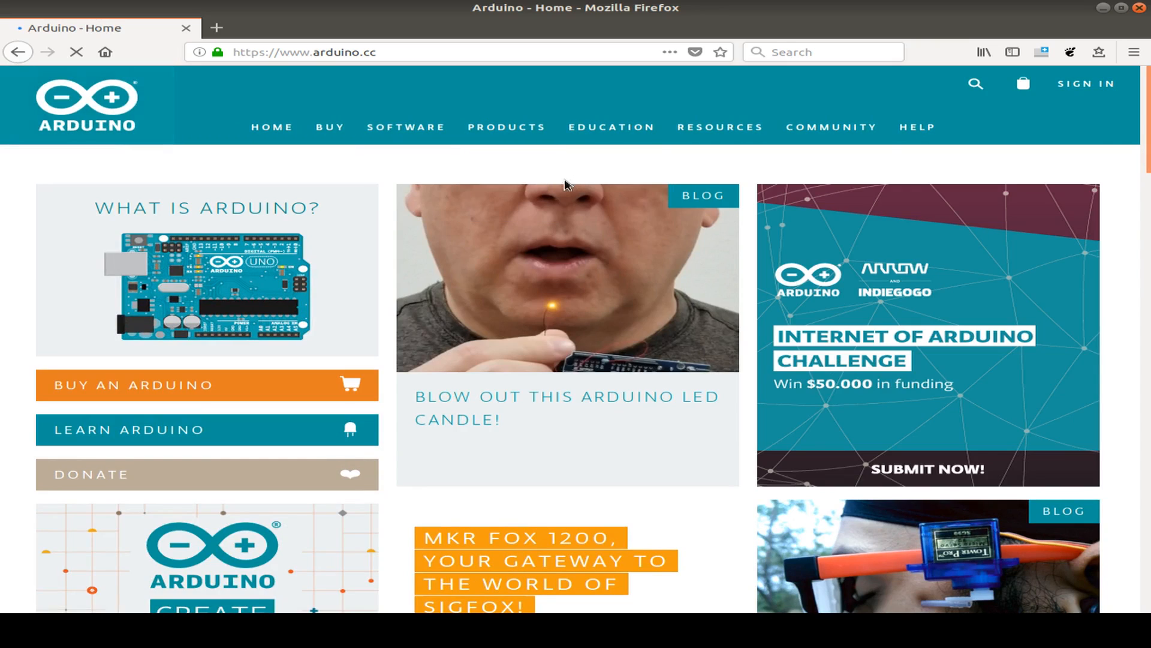
mouse_move(501, 182)
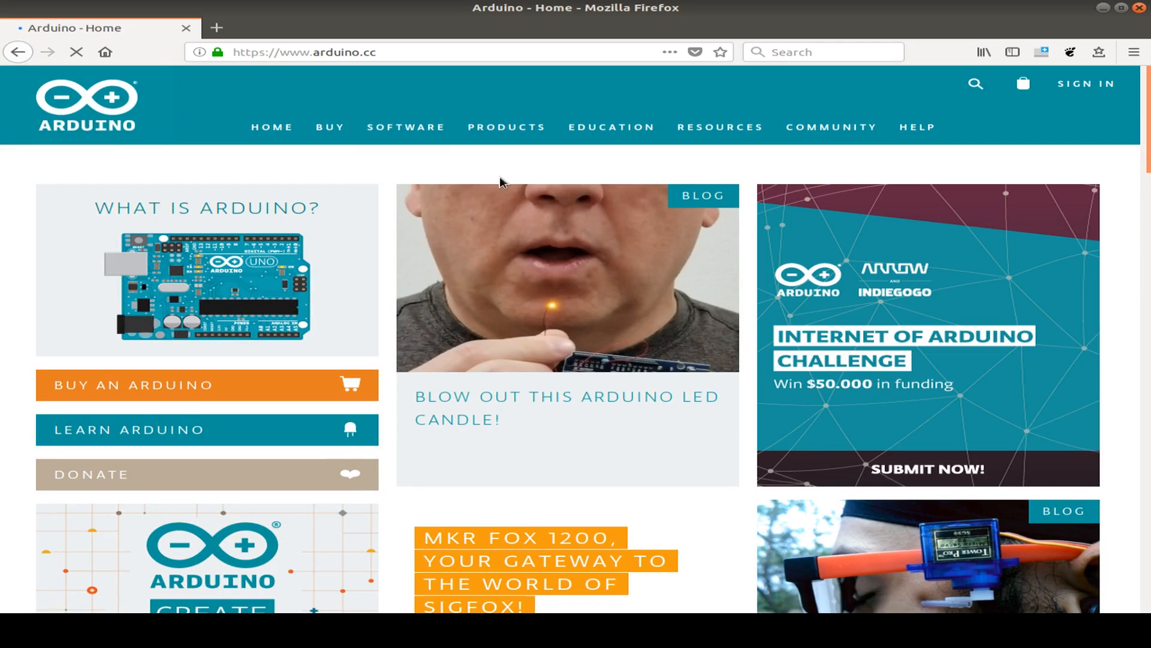
mouse_move(461, 166)
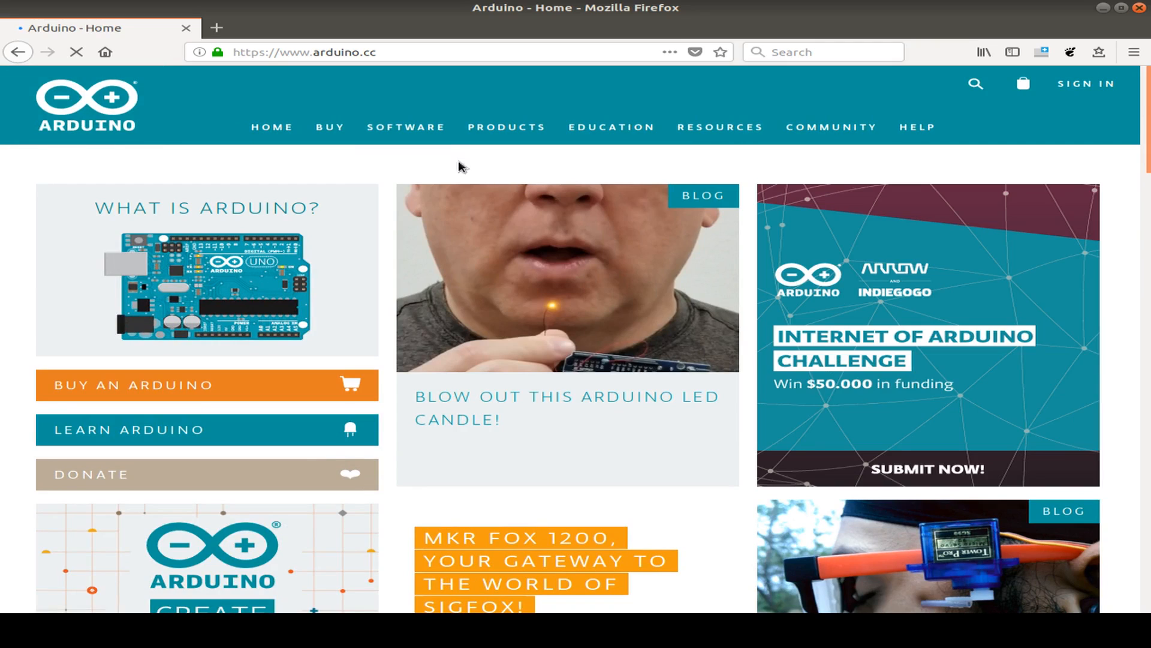
Step: Download the Linux 64-bit Arduino IDE 1.8.5 archive from the Software page and save it
left_click(405, 126)
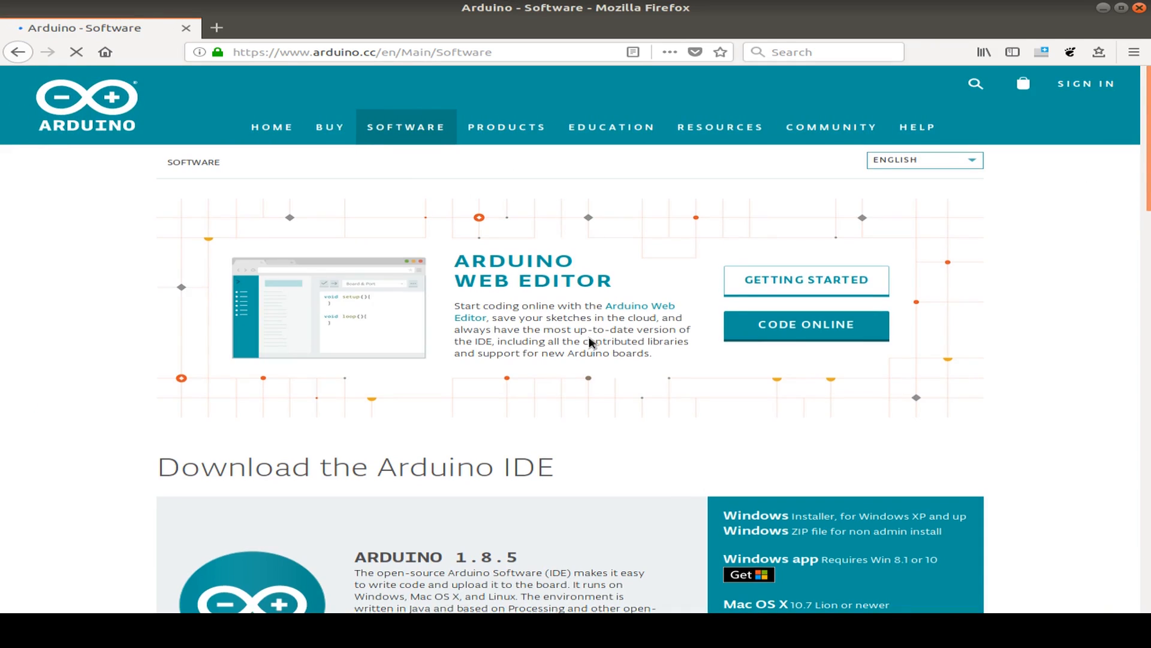
scroll("down", 3)
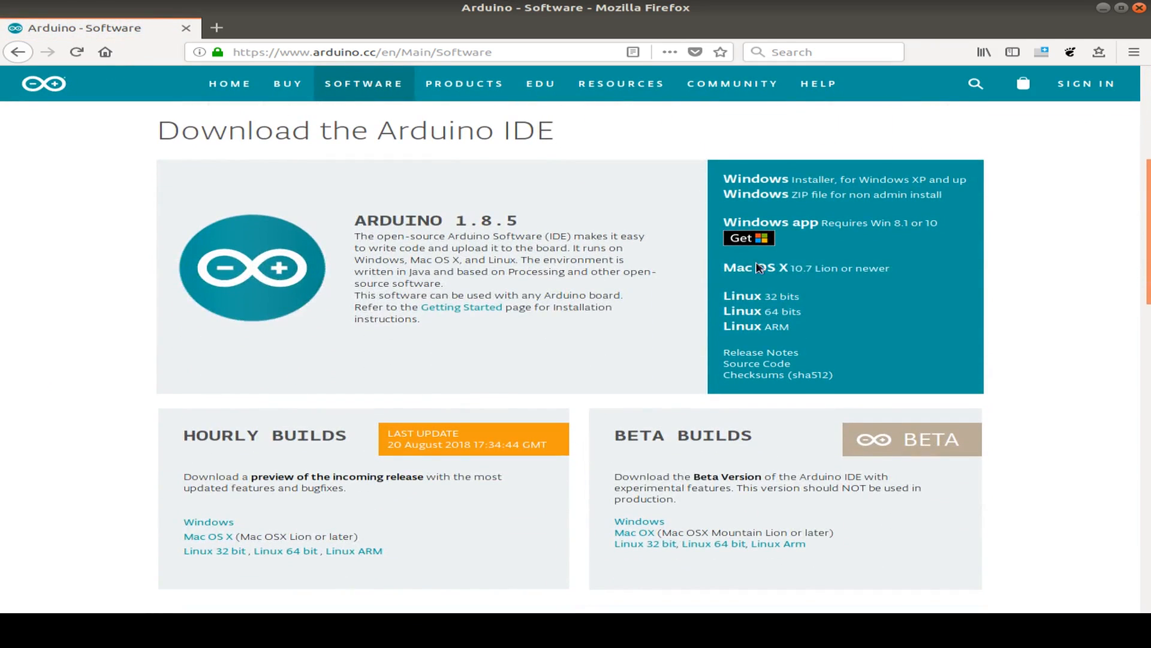
mouse_move(748, 312)
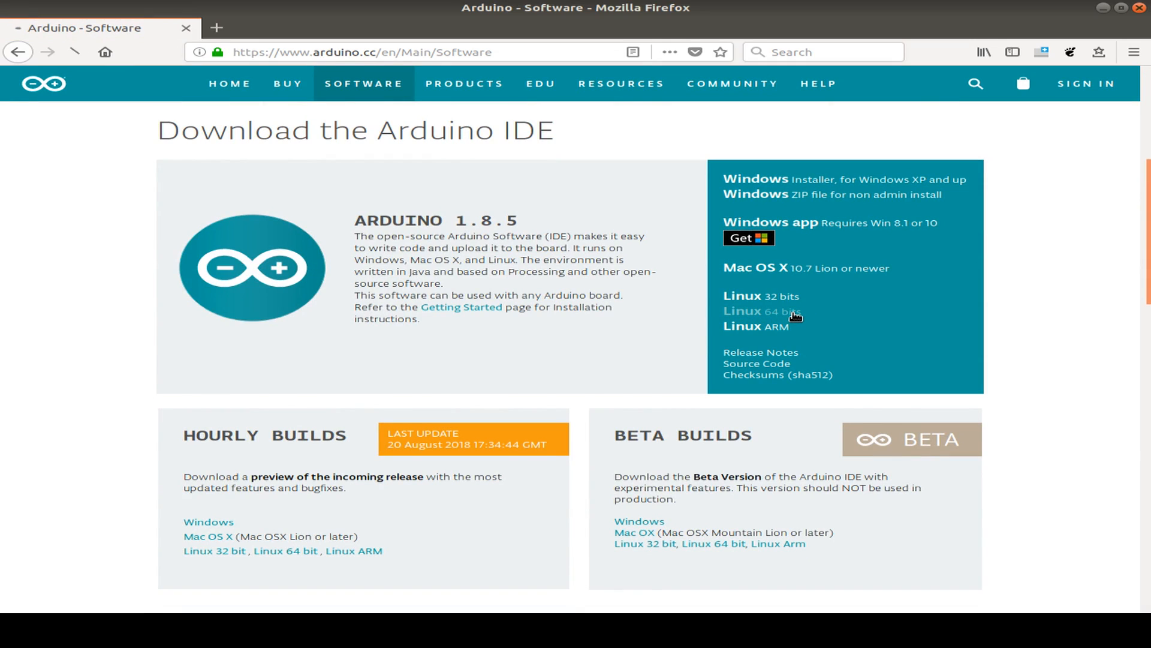
left_click(751, 311)
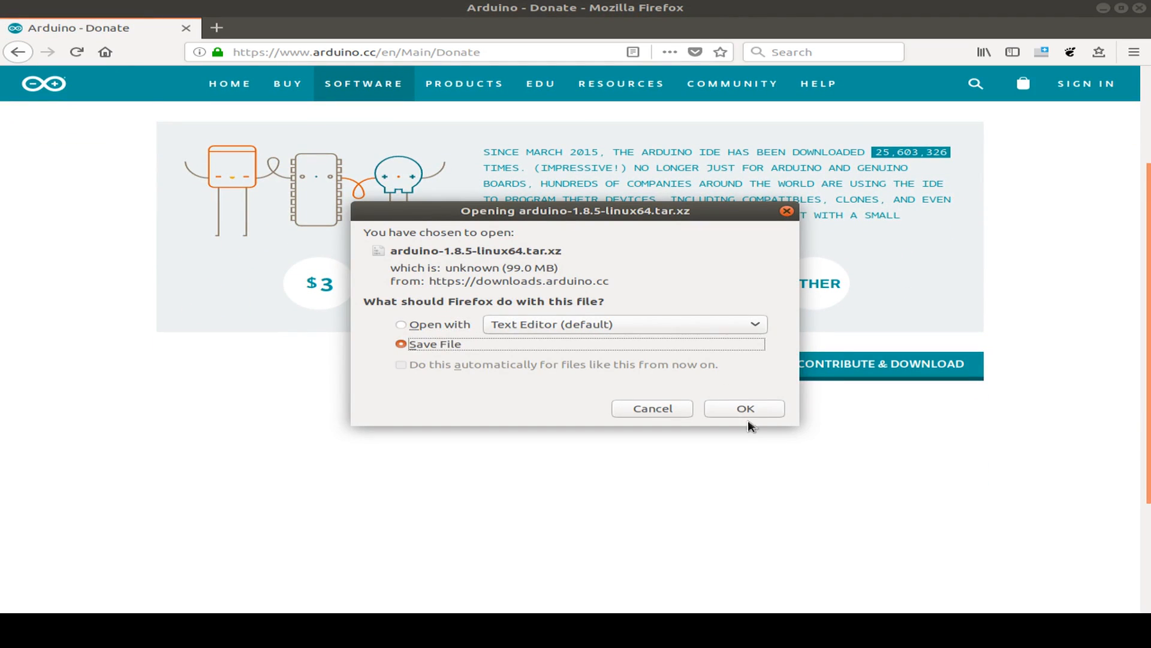
left_click(744, 408)
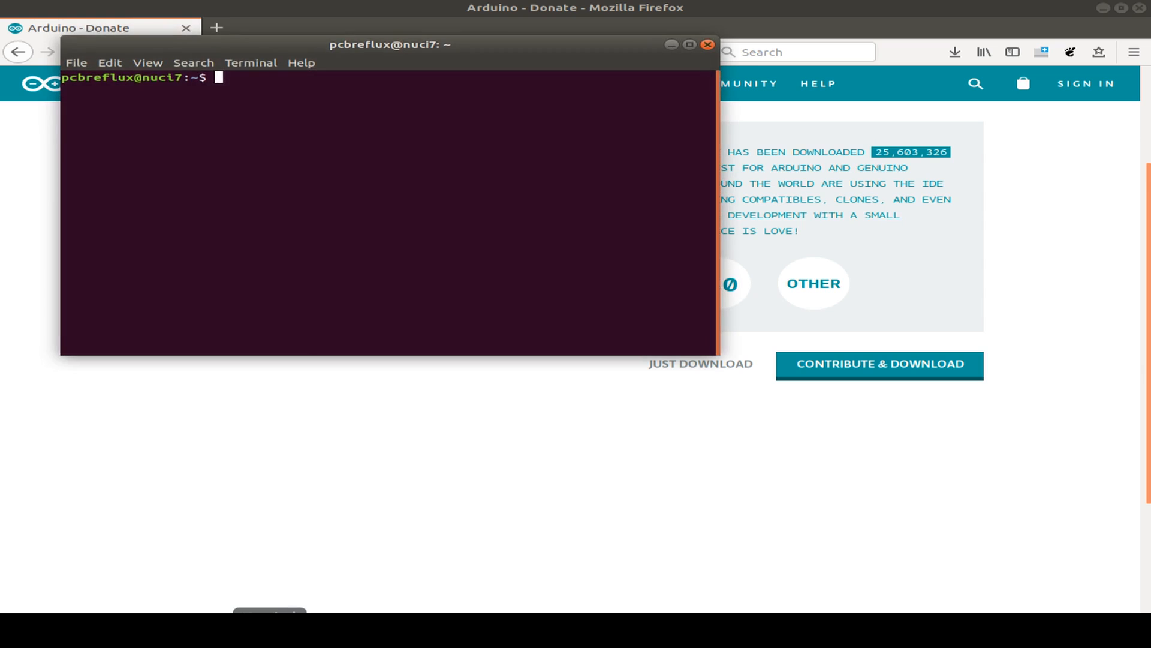
Step: Change the terminal's directory to ~/arduino
left_click_drag(390, 44, 408, 72)
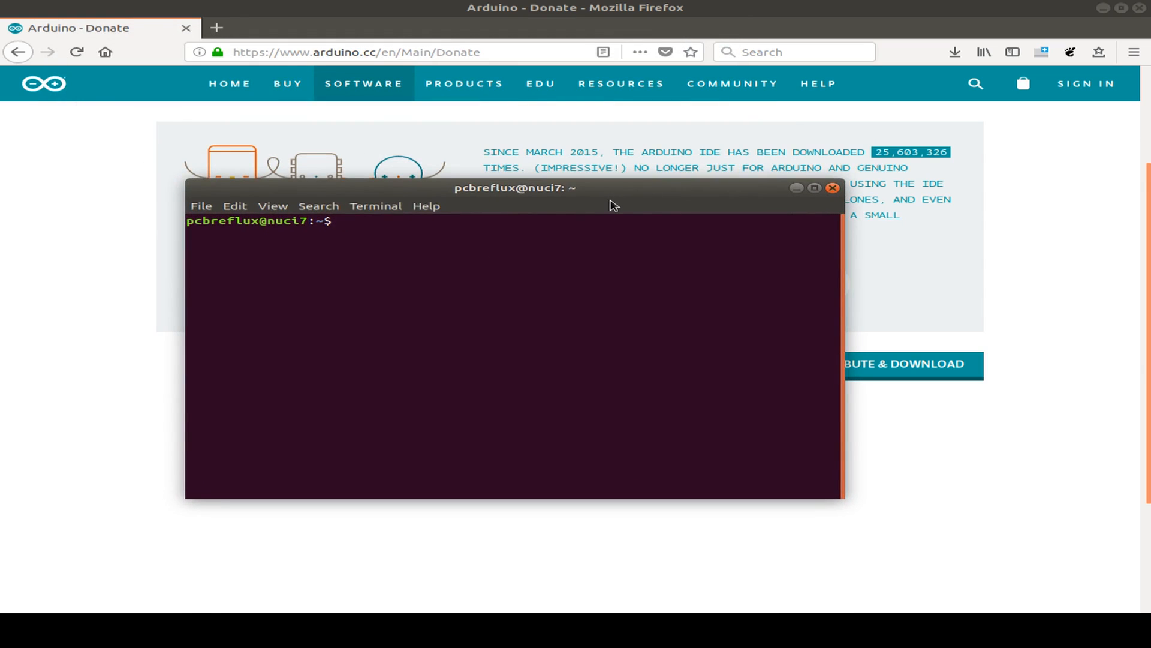
type("cd a")
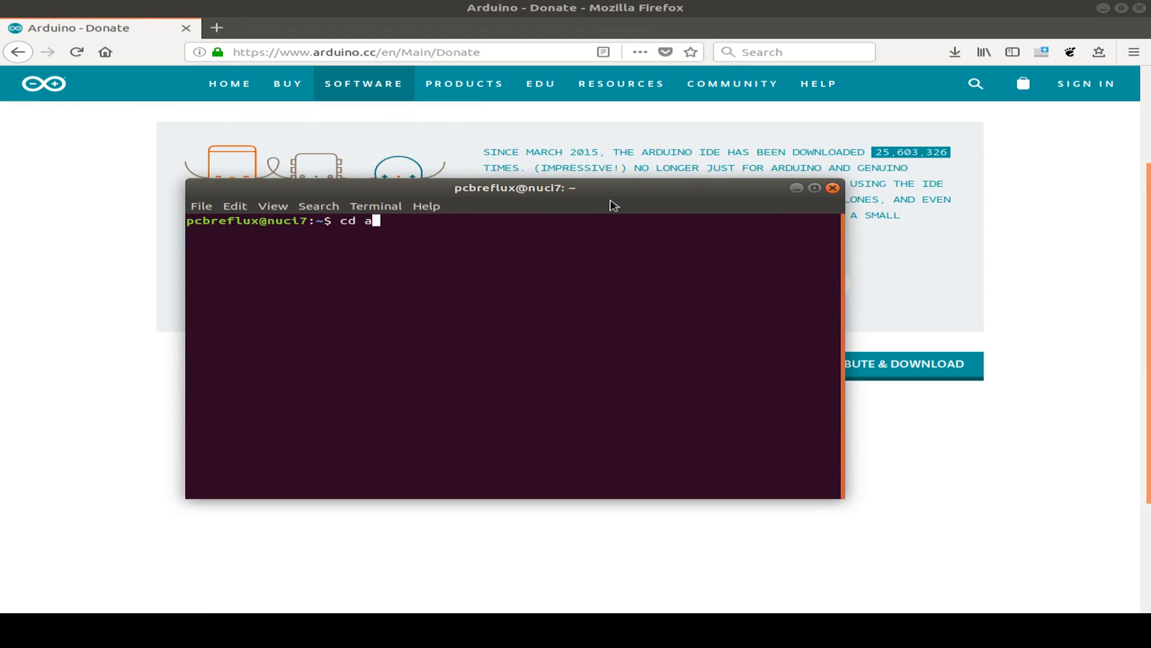
type("rduino")
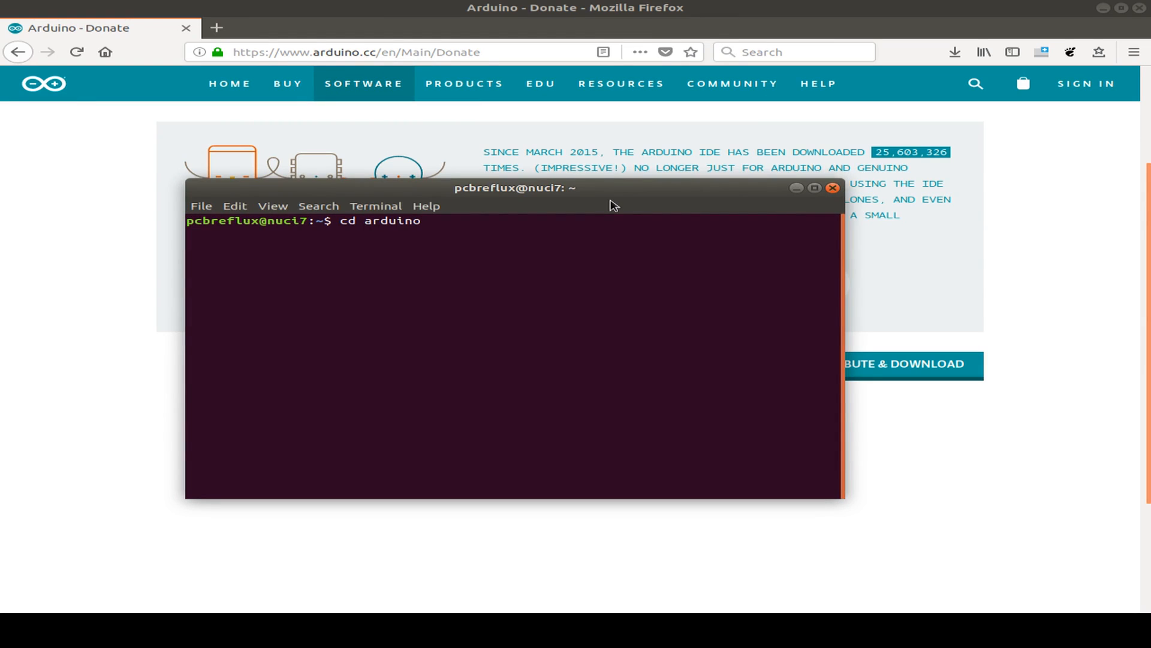
key("Return")
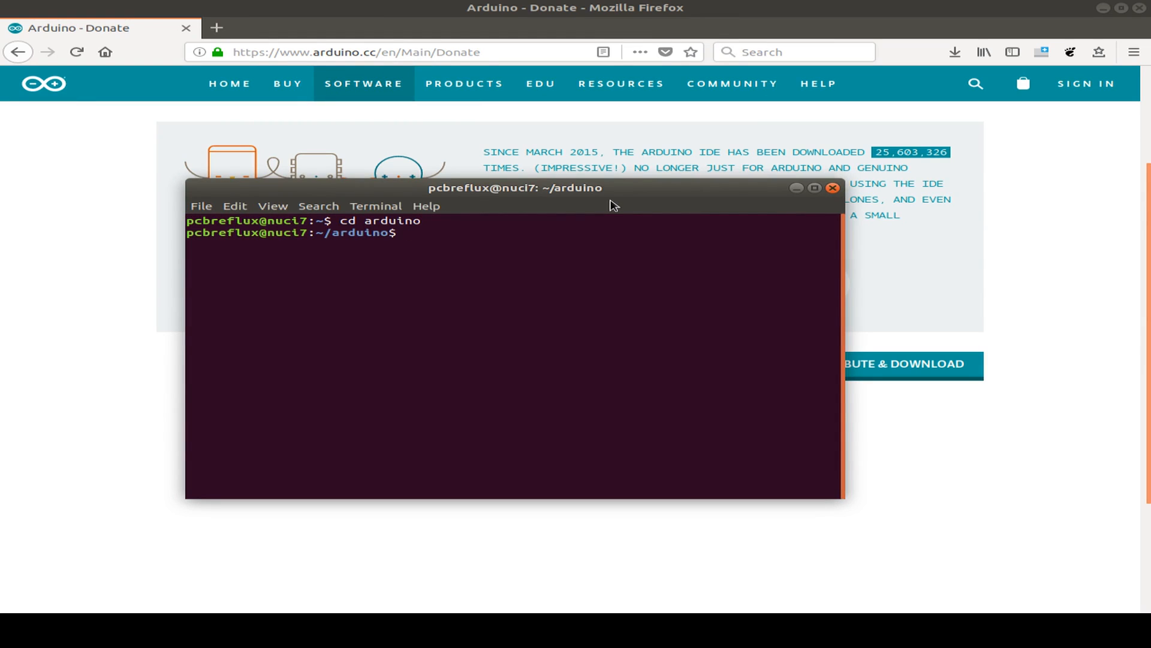
Step: Compose tar xvJf ~/Downloads/arduino-1.8.5-linux64.tar.xz to extract the archive
type("tar")
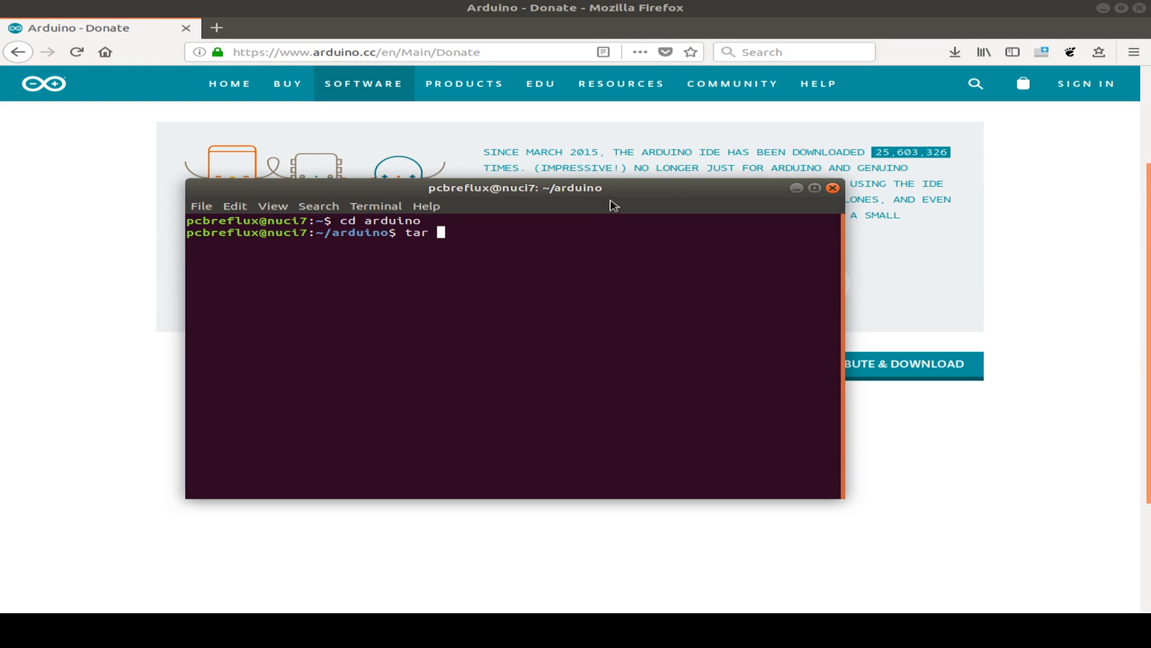
type("xv")
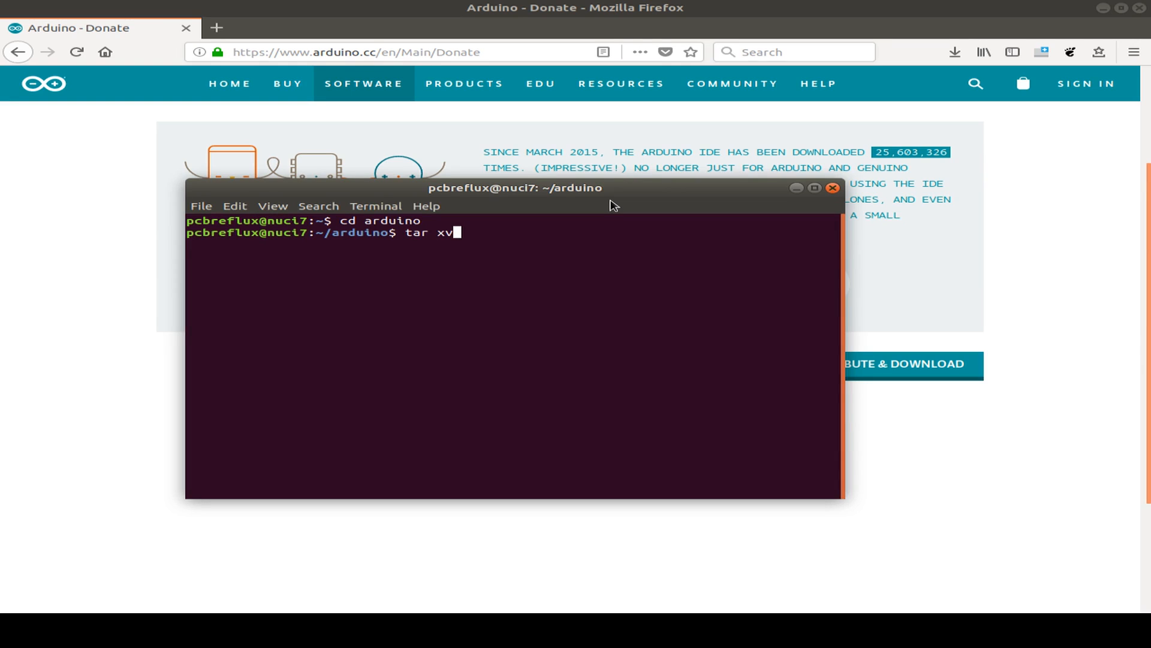
type("Jf")
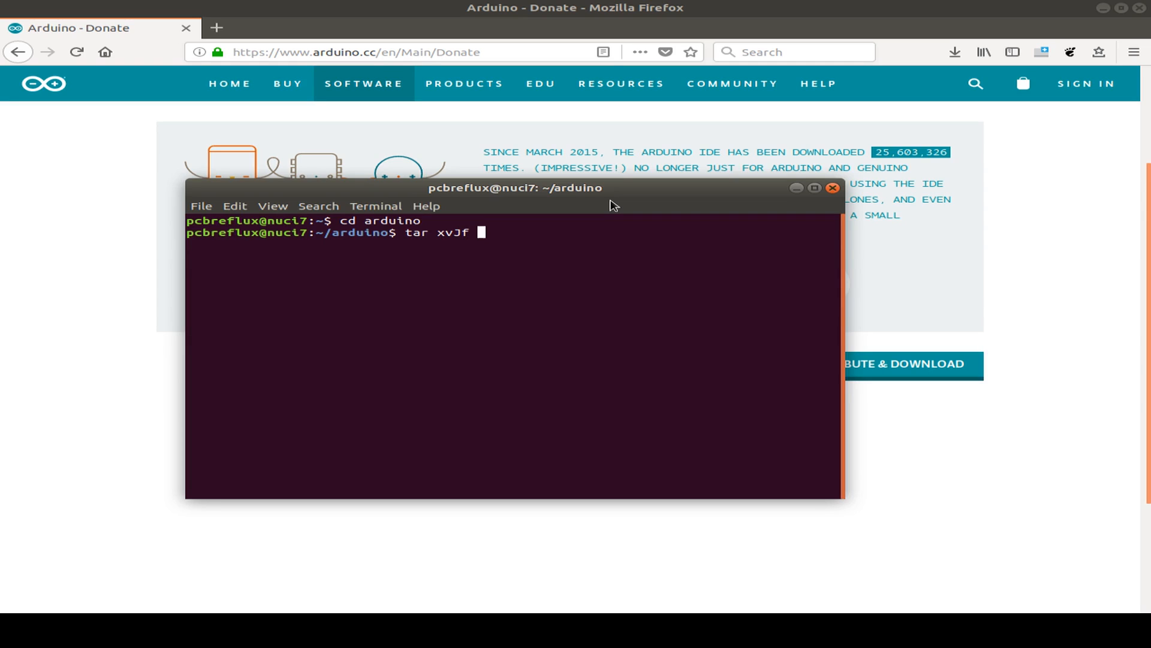
type("~/D")
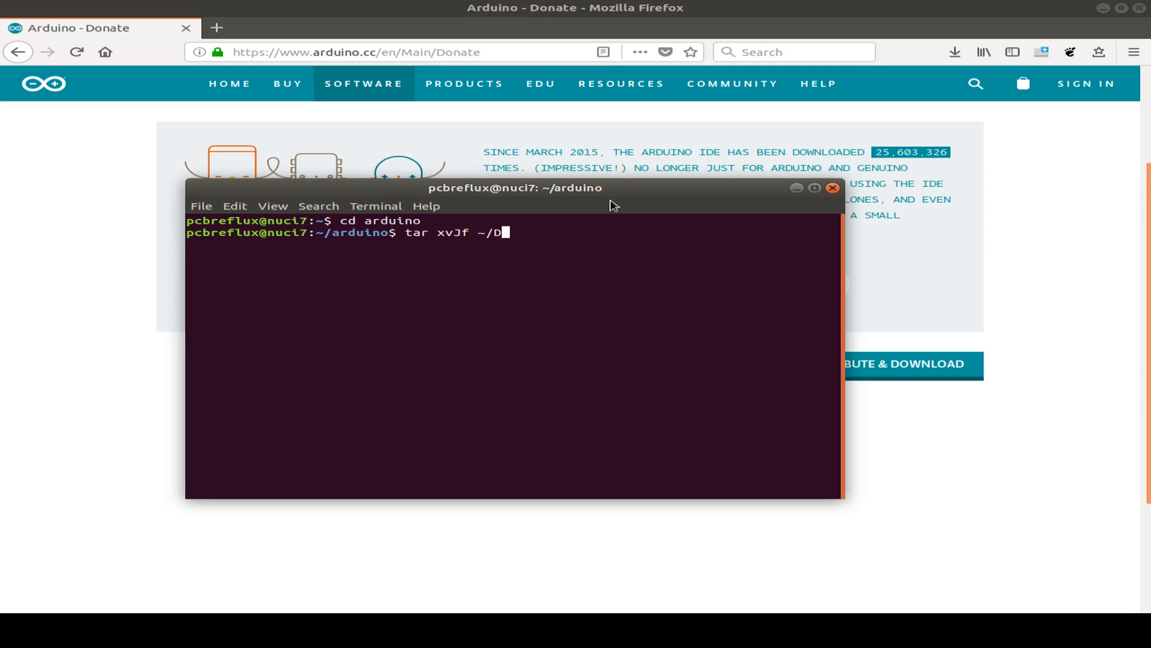
type("ownloads/")
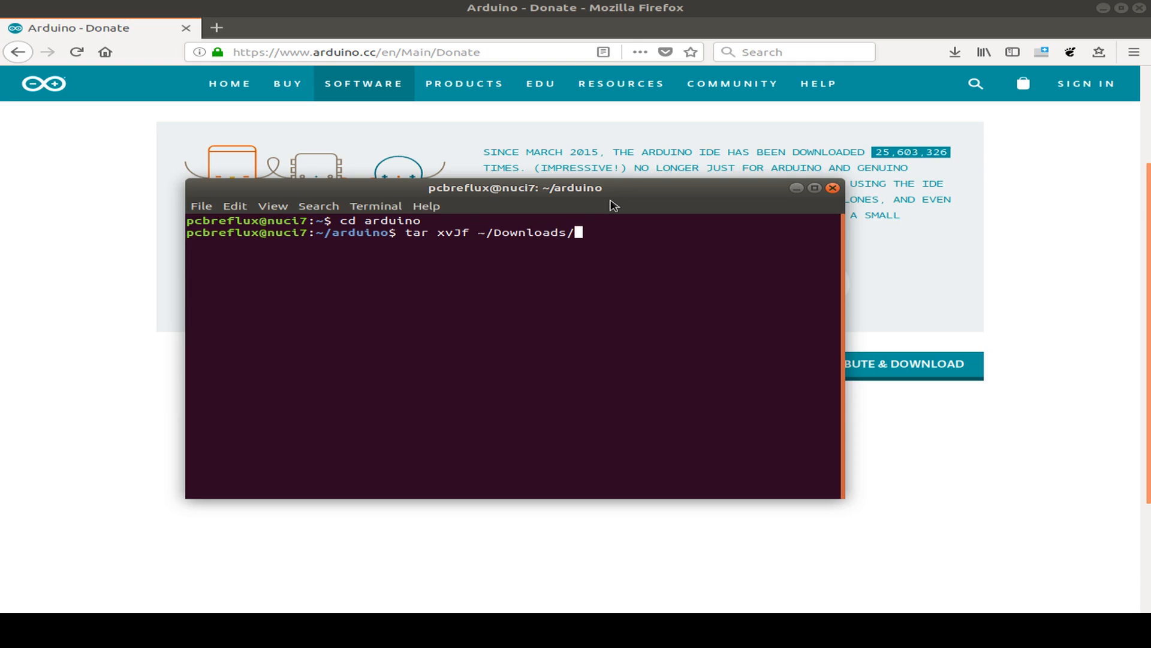
type("ard")
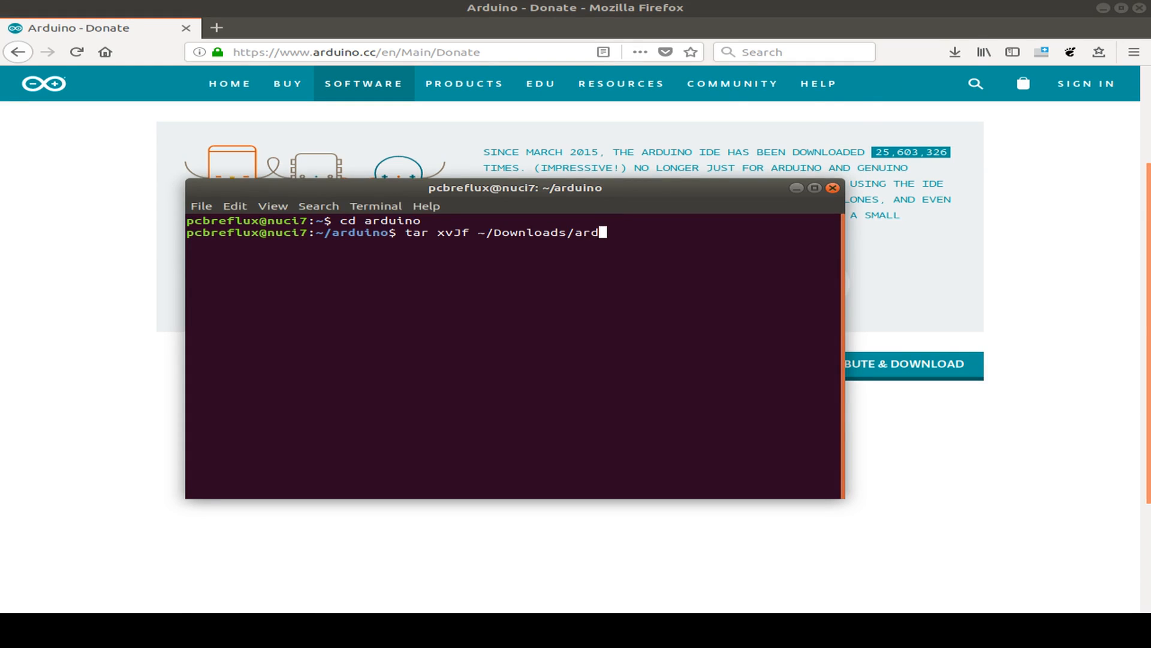
type("uino-1.8.5-linux64.tar.xz")
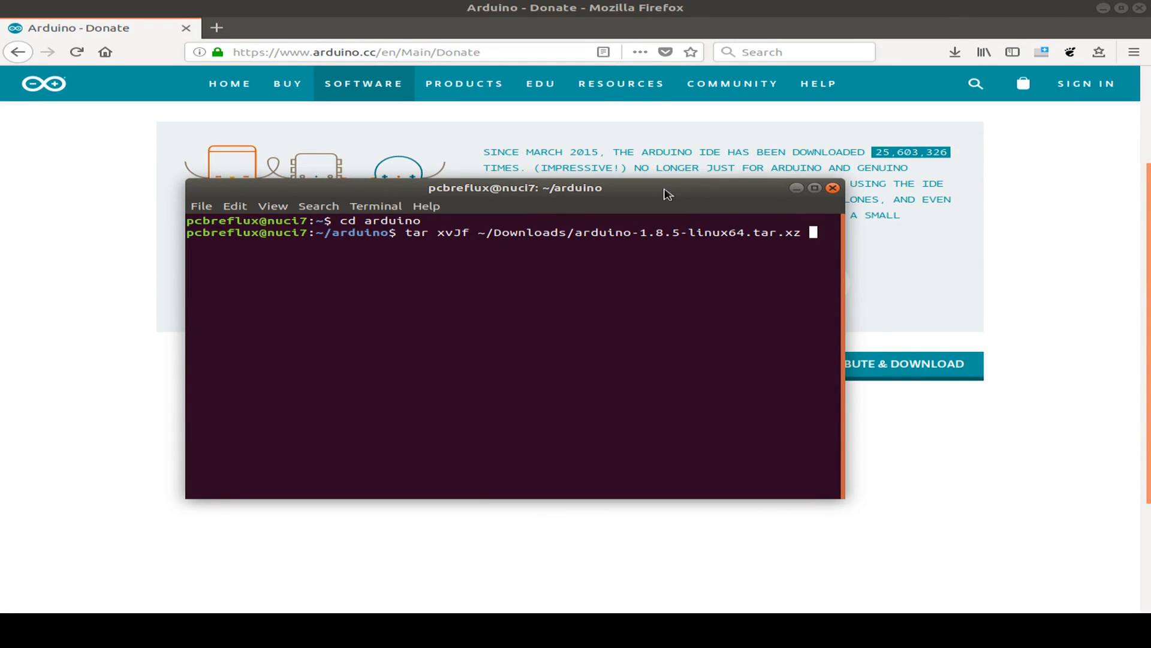
Step: Extract the archive, enter arduino-1.8.5/ and list its contents including install.sh
key("Return")
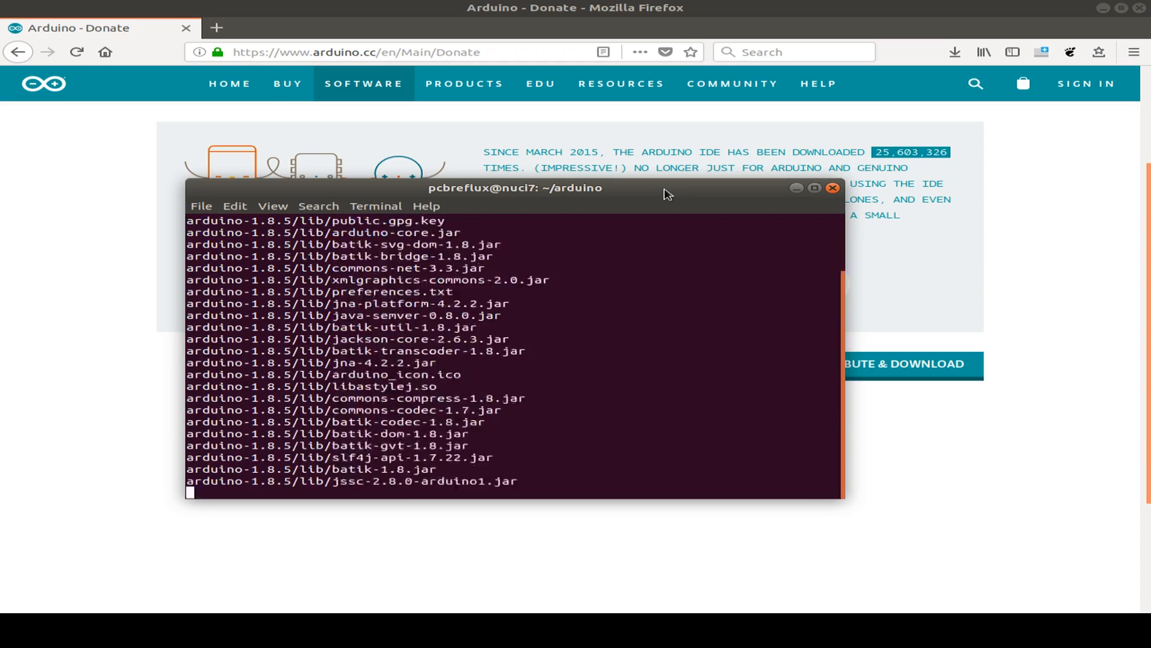
scroll("down", 3)
type("cd")
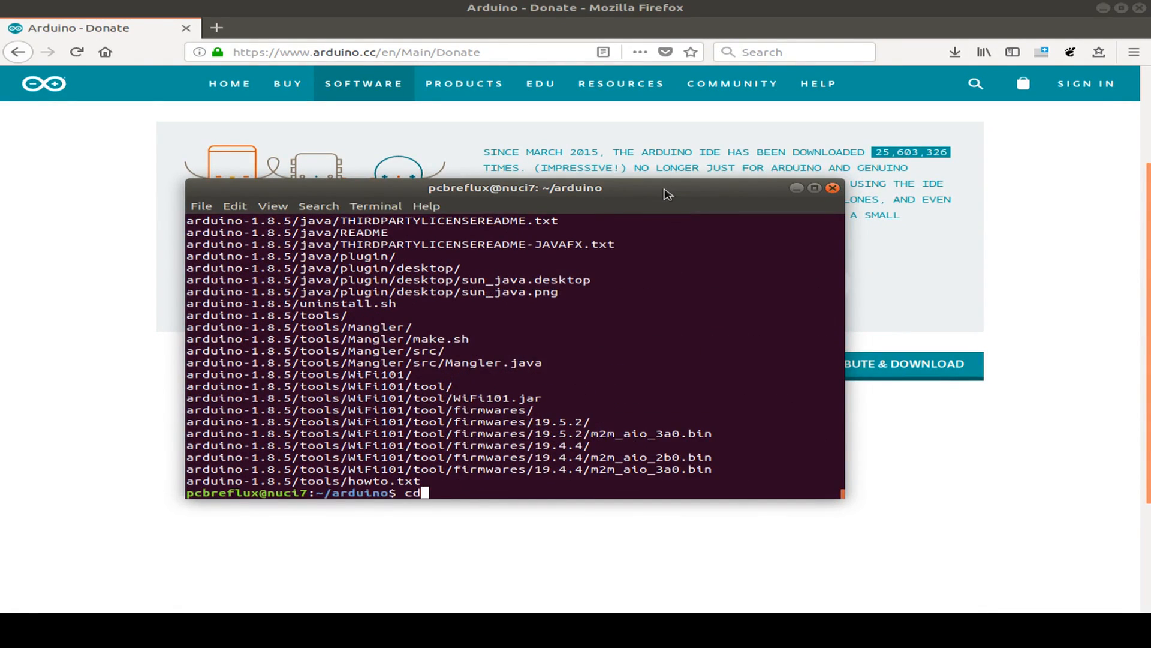
type("arduino-1.8.")
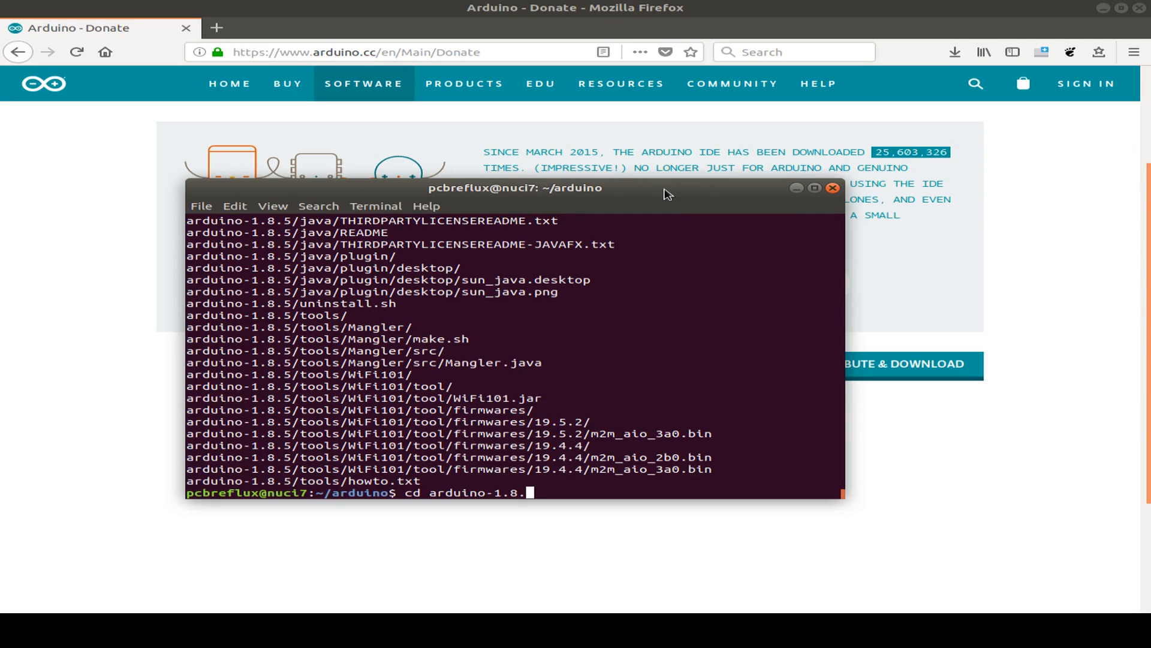
type("5/")
type("ls -l")
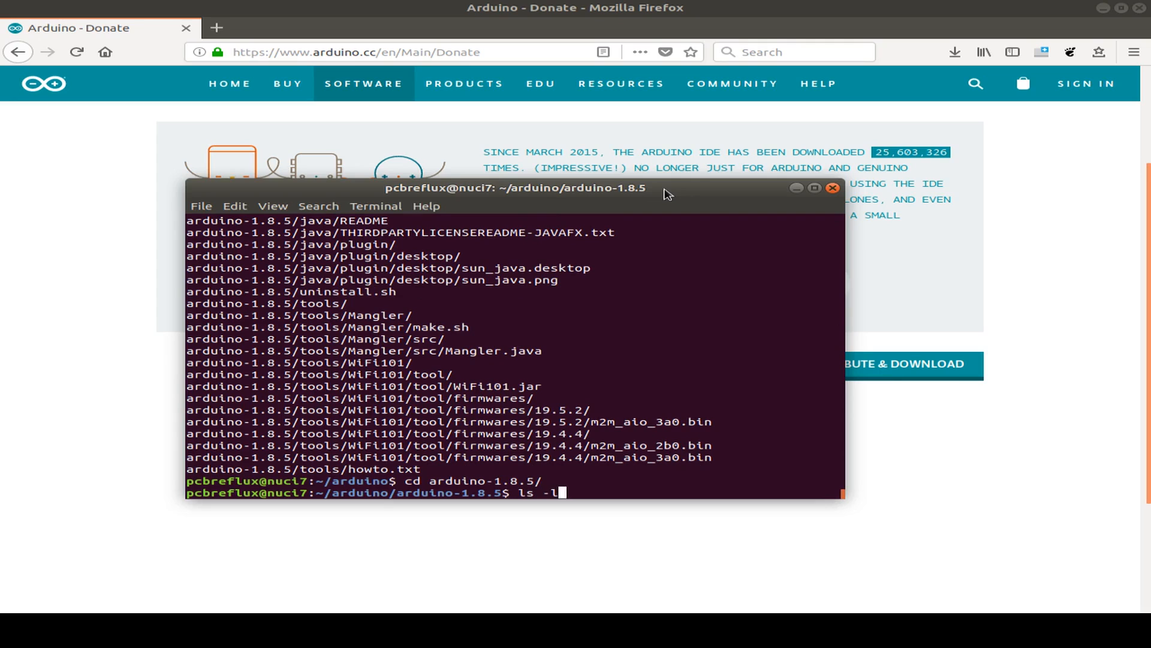
key("Return")
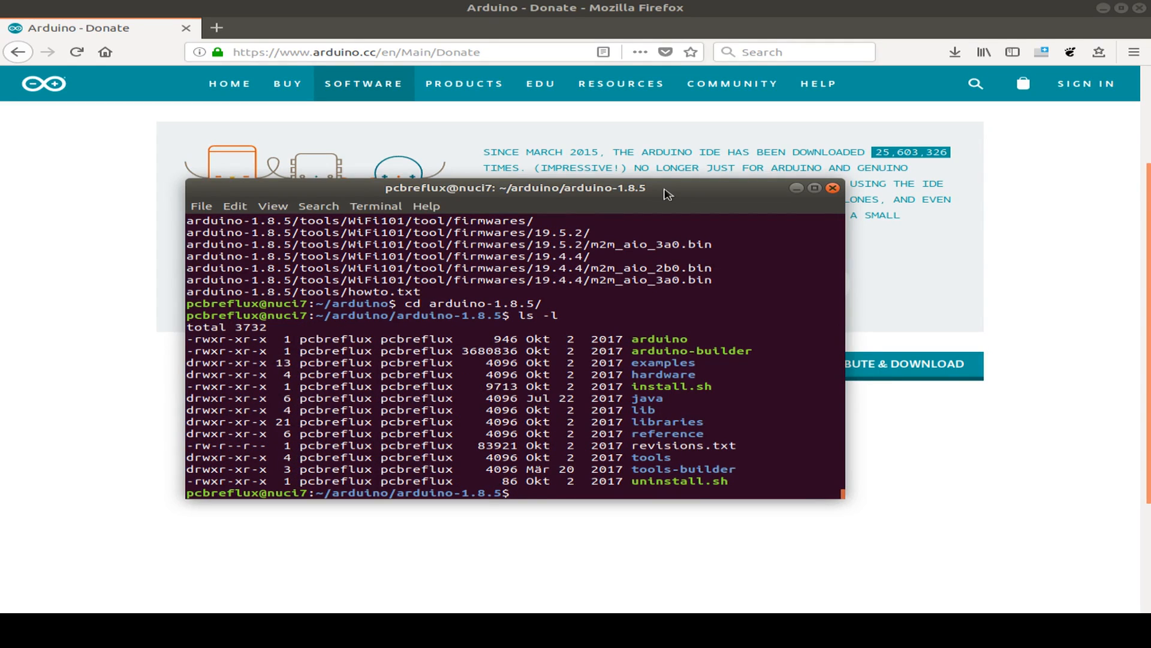
type("./")
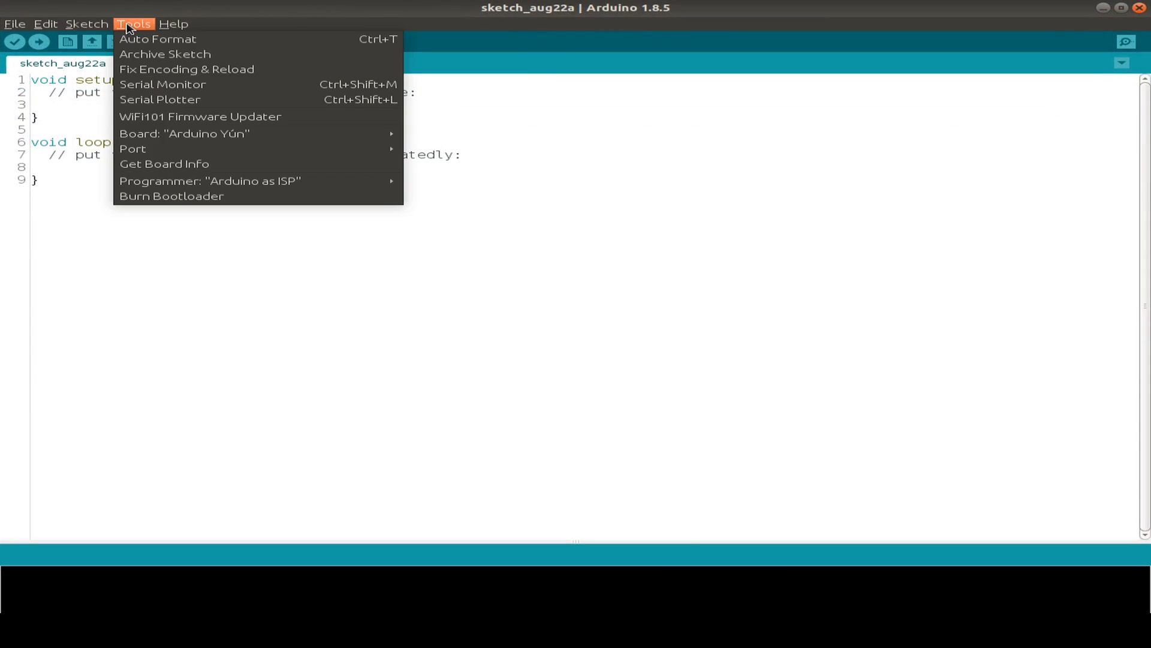
mouse_move(184, 133)
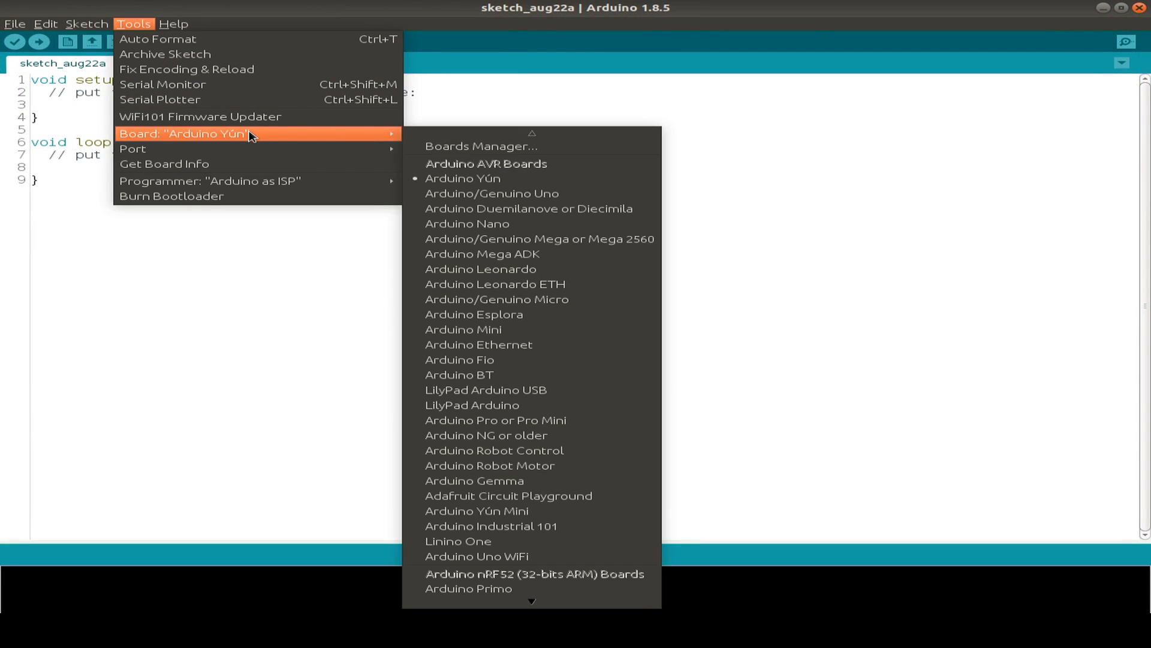
Step: Scroll through the Board submenu past the AVR, Digistump and ESP8266 entries
scroll("down", 3)
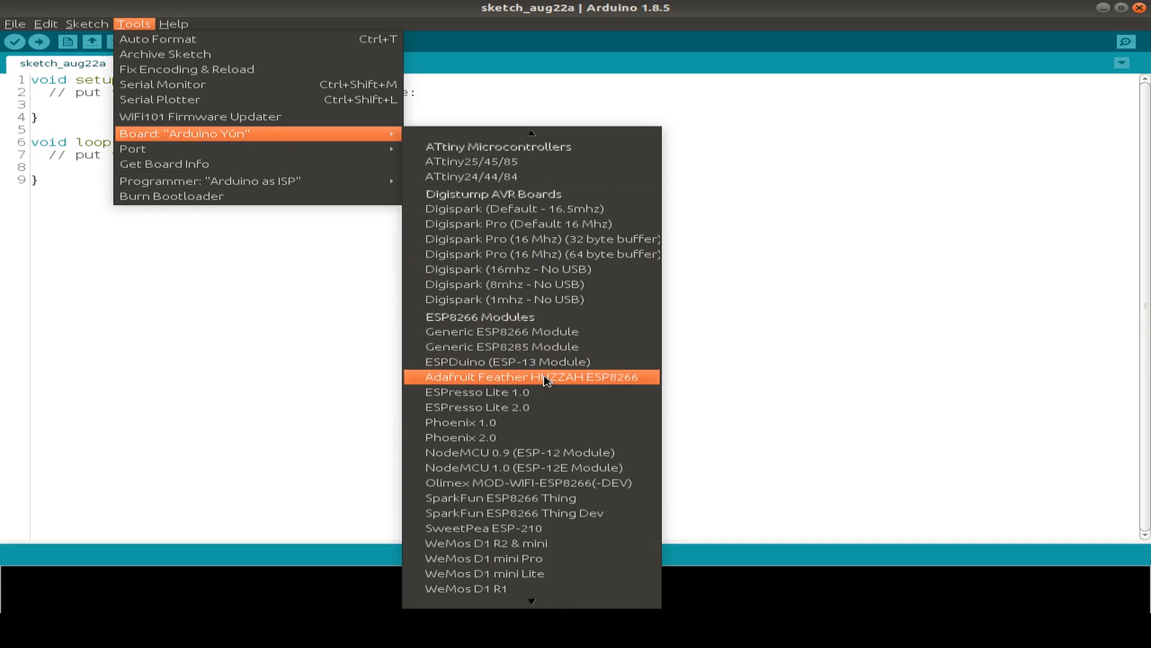
scroll("down", 3)
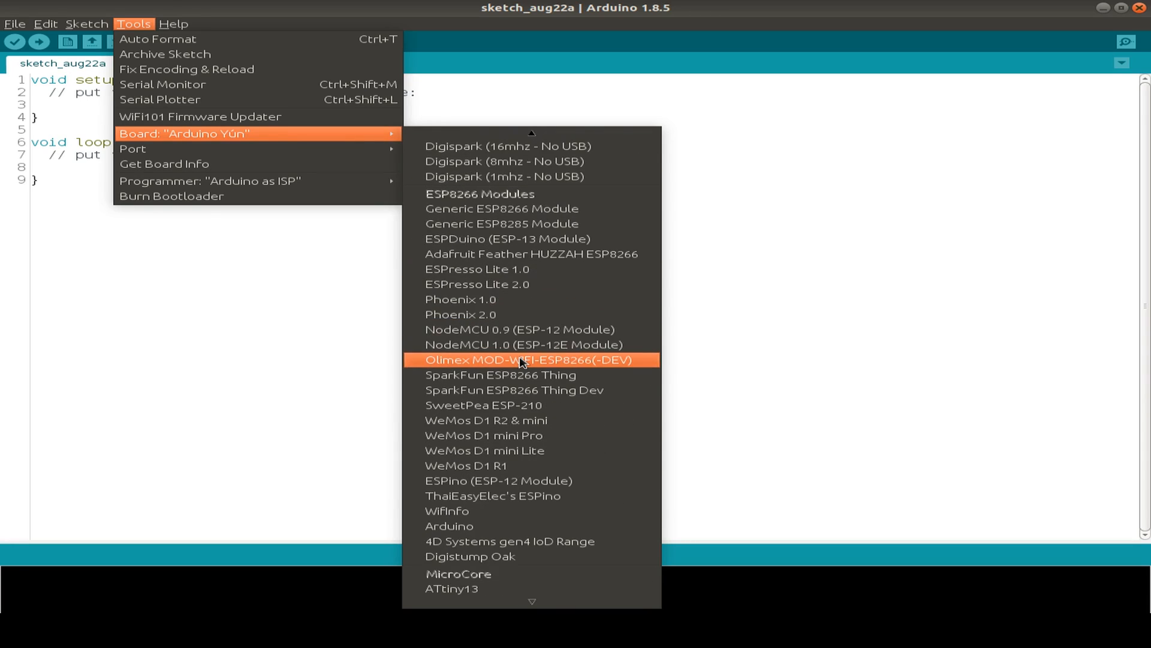
mouse_move(627, 479)
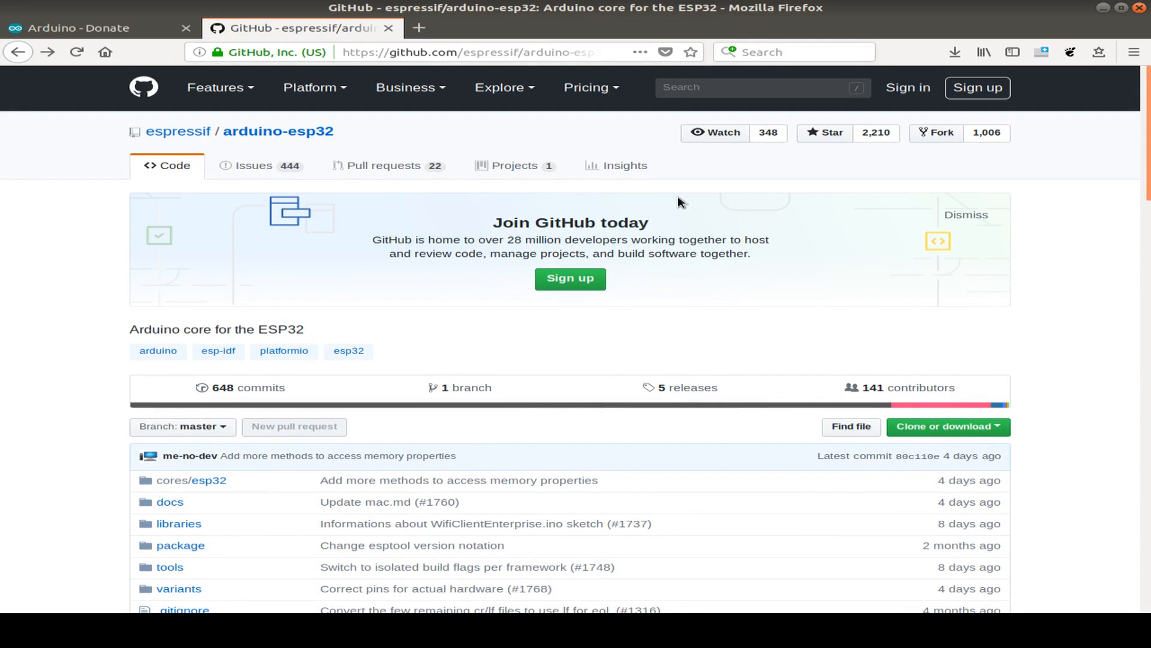
mouse_move(552, 133)
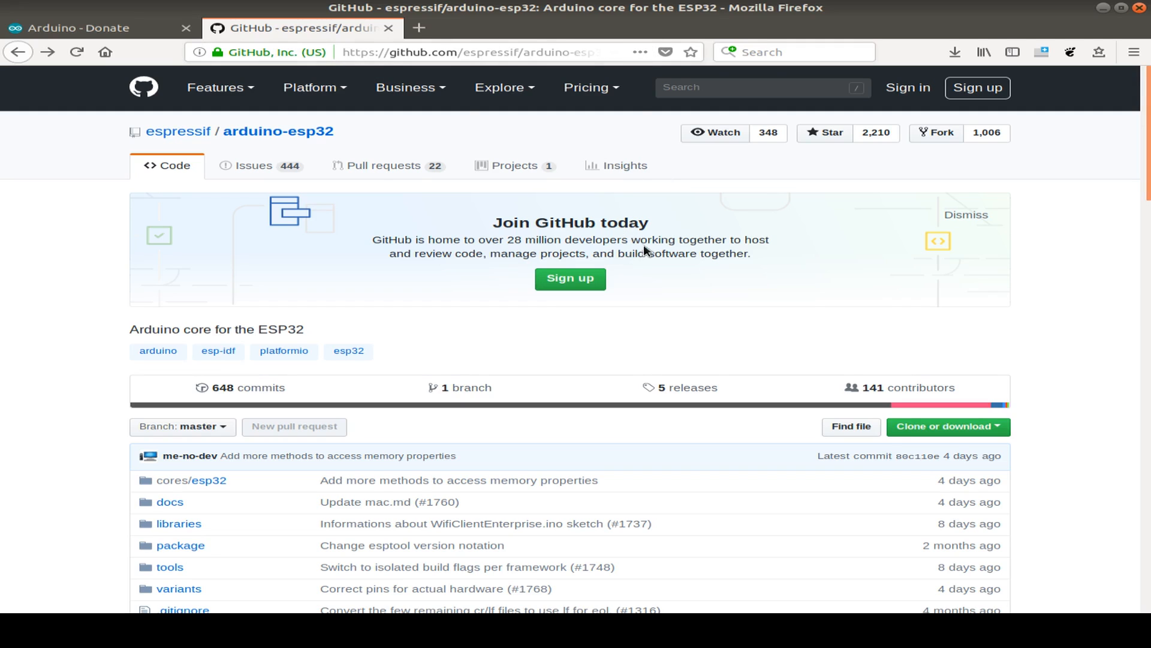
Step: Follow the README's 'Instructions for Boards Manager' link in the arduino-esp32 repository
scroll("down", 3)
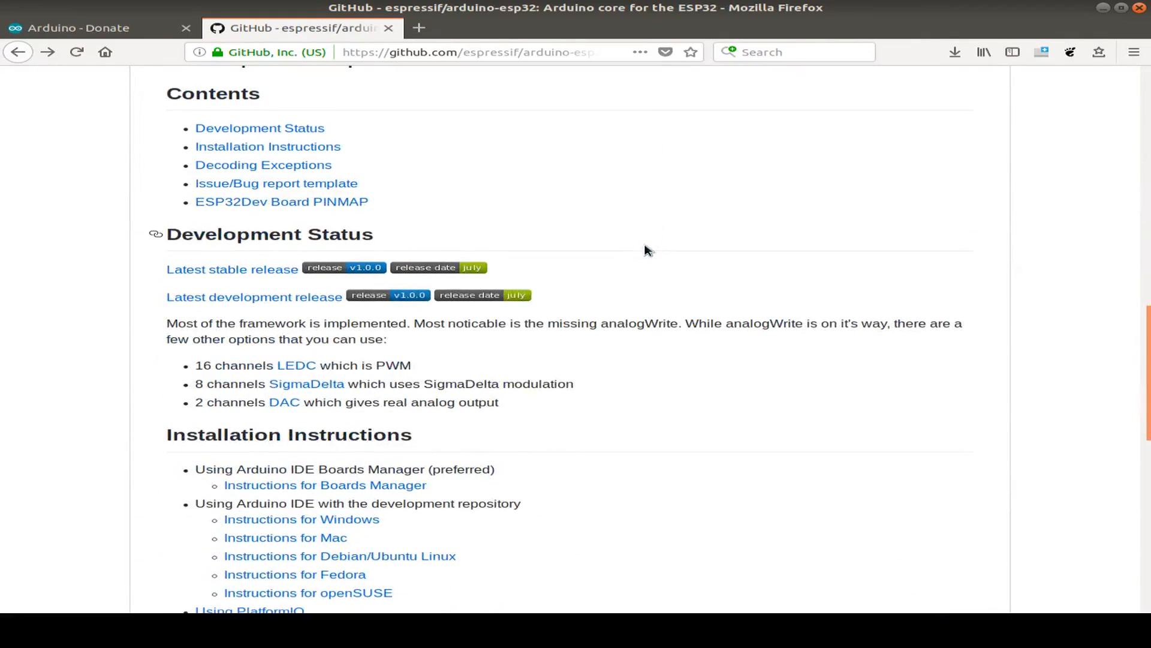
scroll("up", 3)
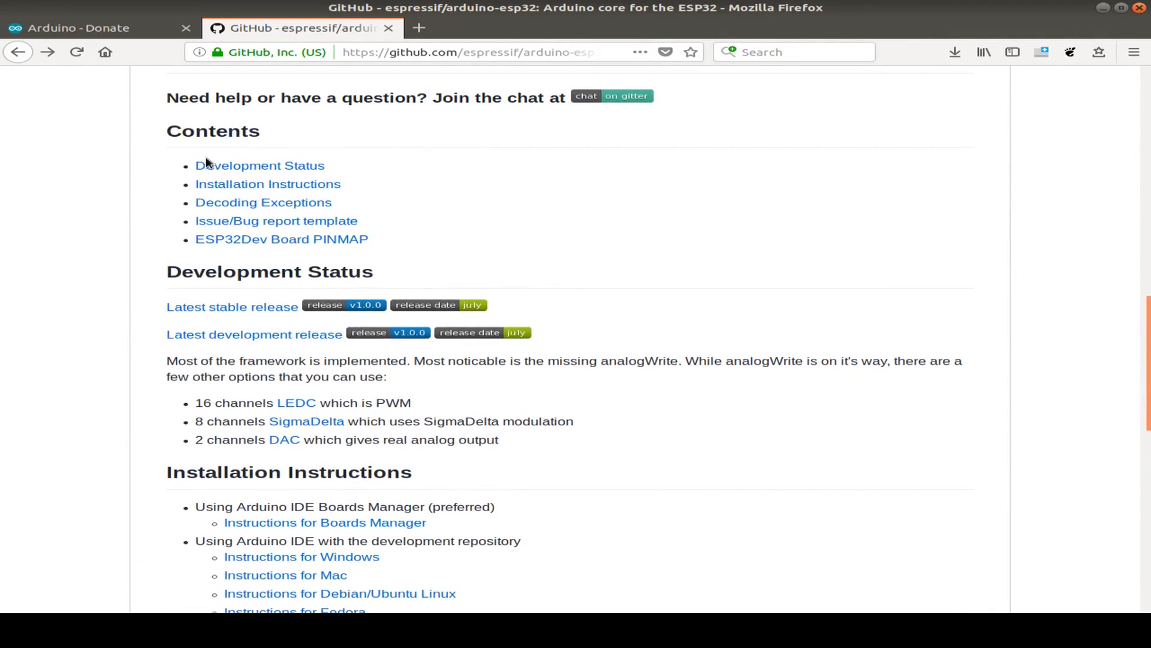
scroll("down", 3)
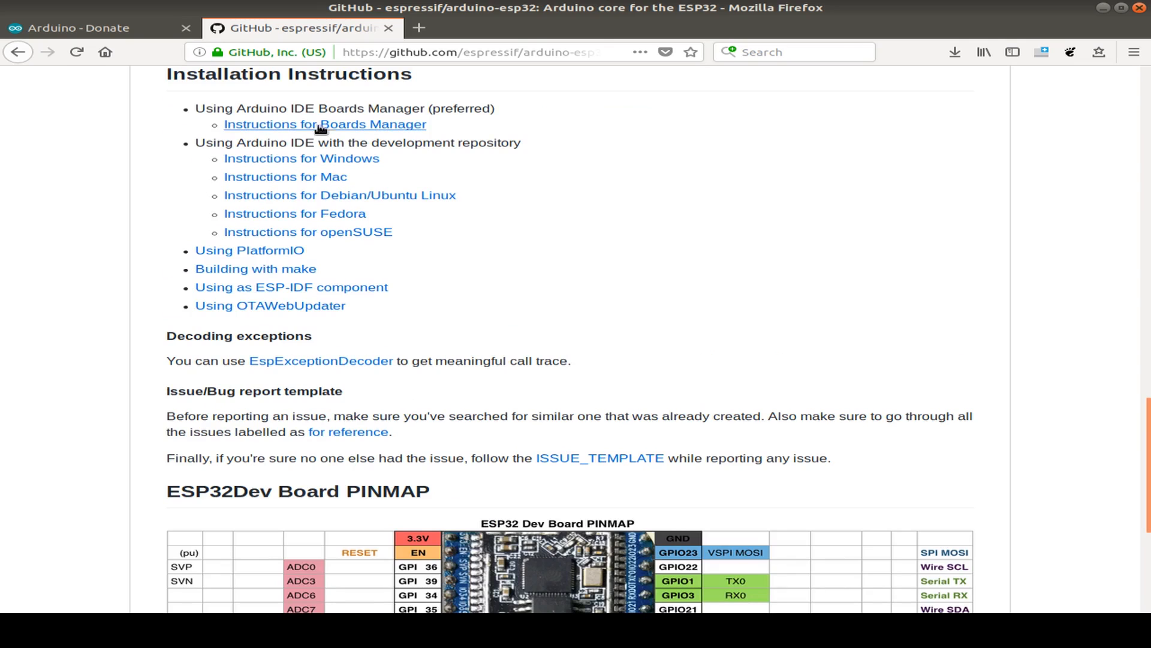
left_click(325, 123)
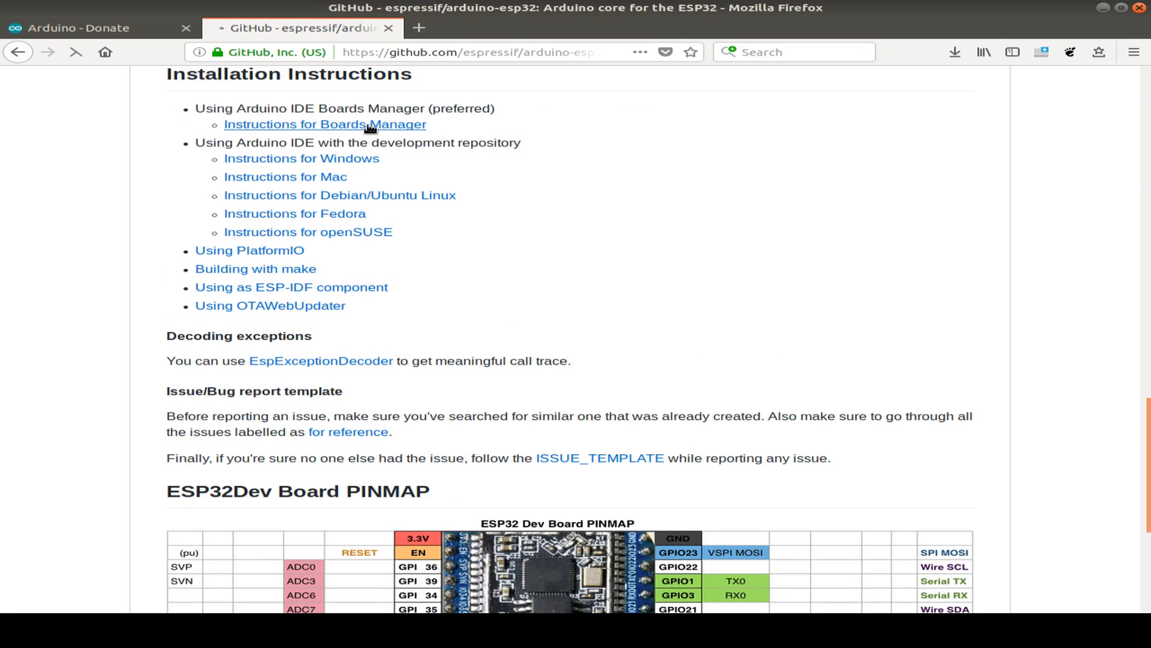
left_click(325, 124)
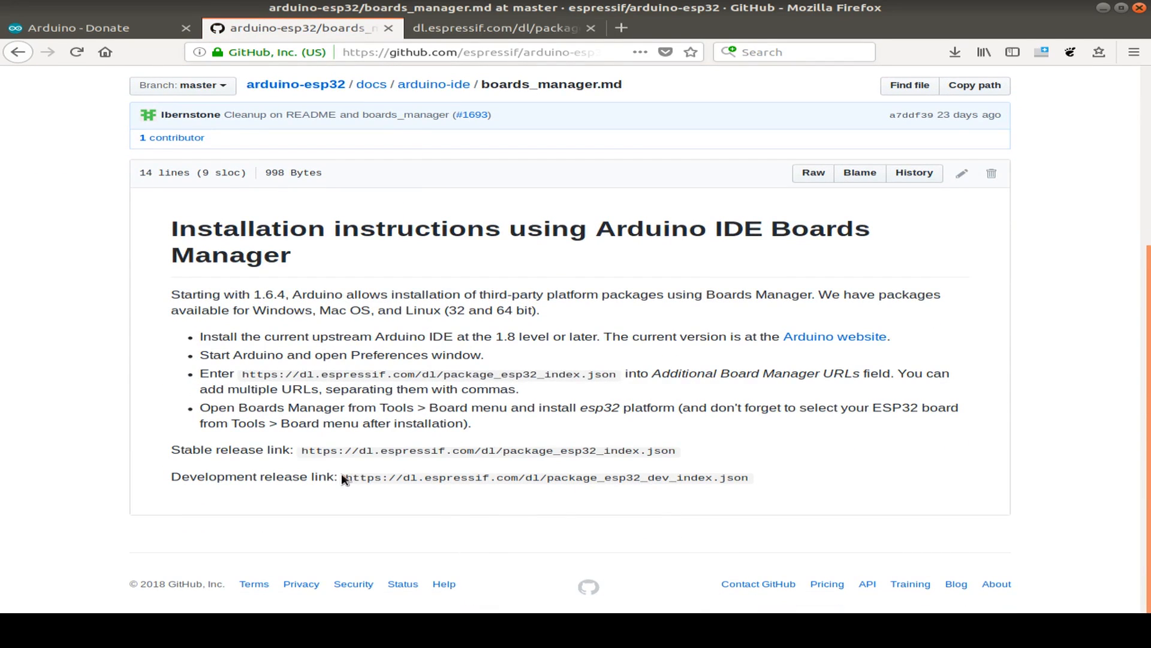
Step: Copy the Espressif stable package index URL for the Additional Boards Manager URLs list
double_click(514, 477)
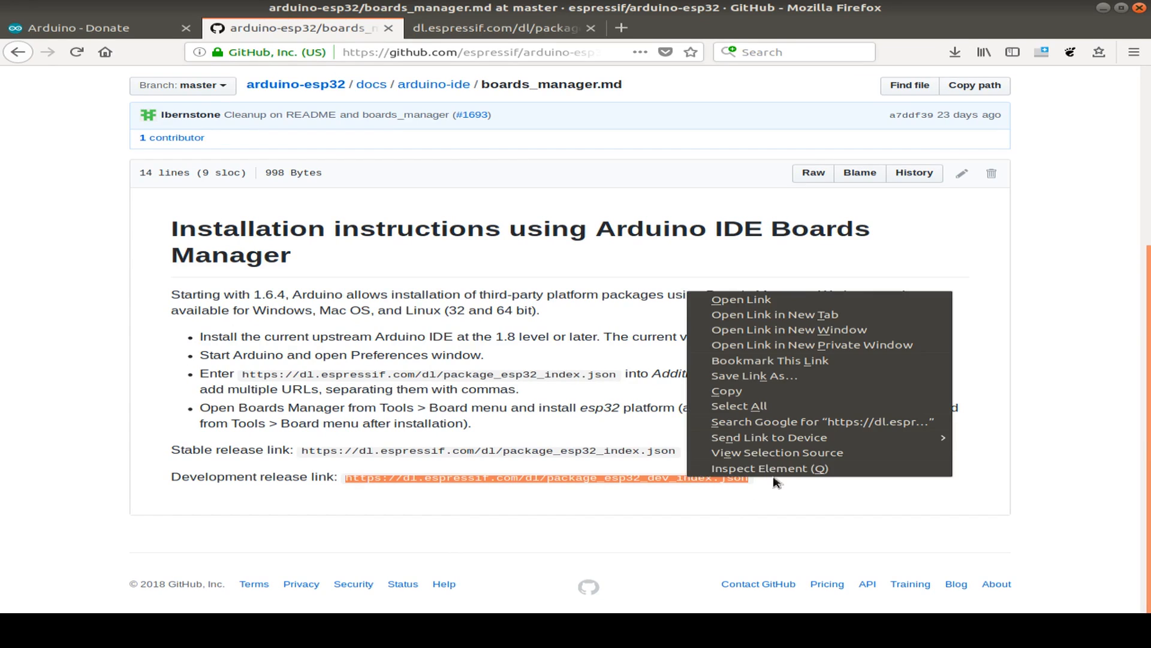
left_click(452, 538)
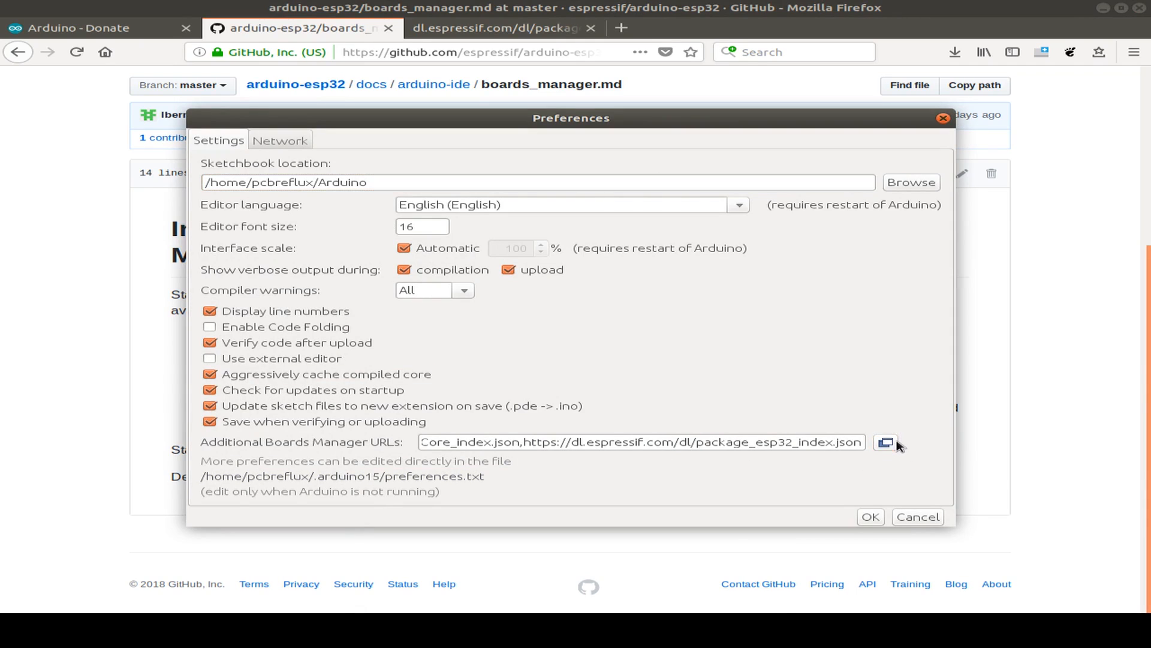
Step: Confirm the Additional Boards Manager URLs list and save the Preferences
left_click(887, 443)
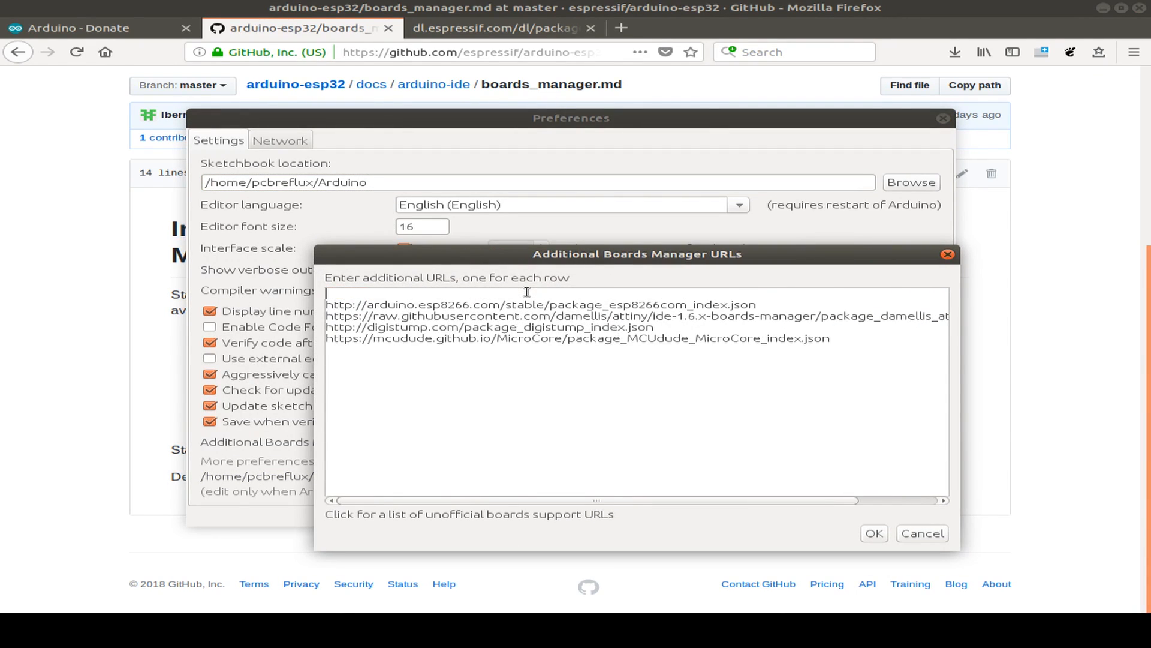
left_click(873, 533)
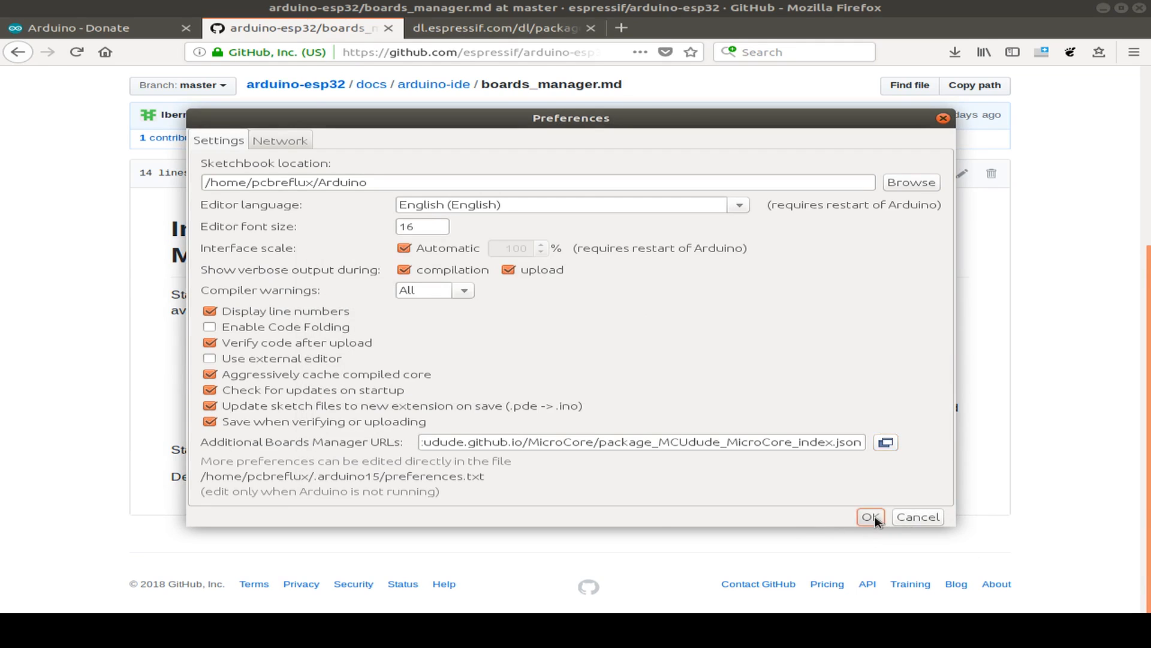
left_click(871, 516)
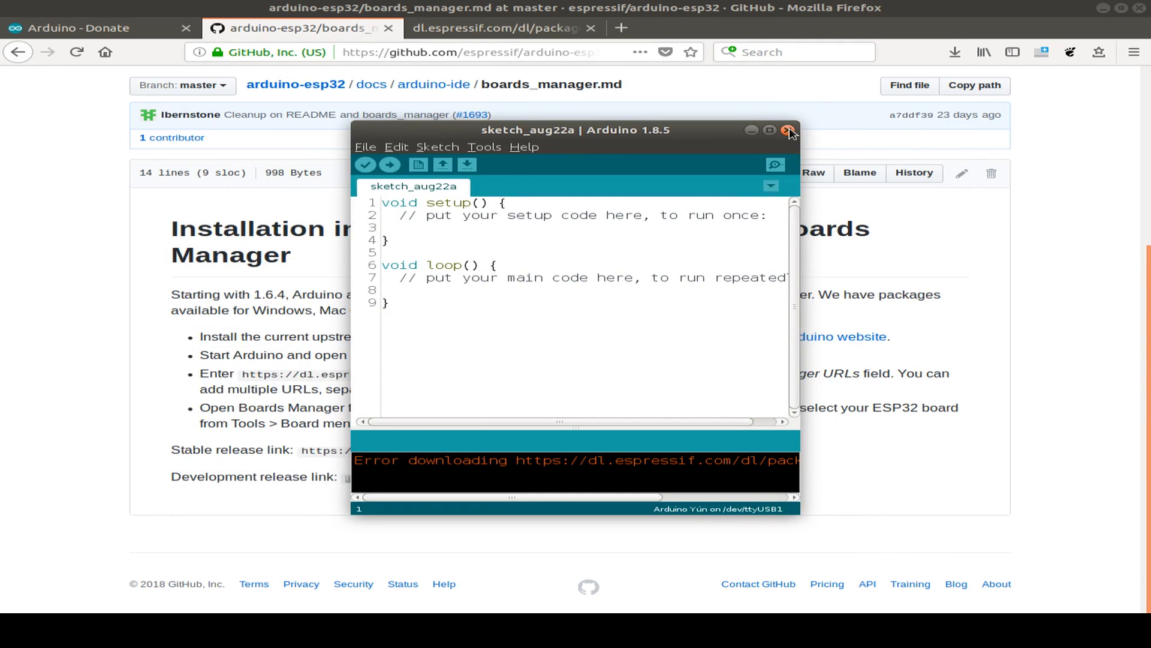
Step: Dismiss the download error and bring up the Tools > Board submenu again
left_click(789, 130)
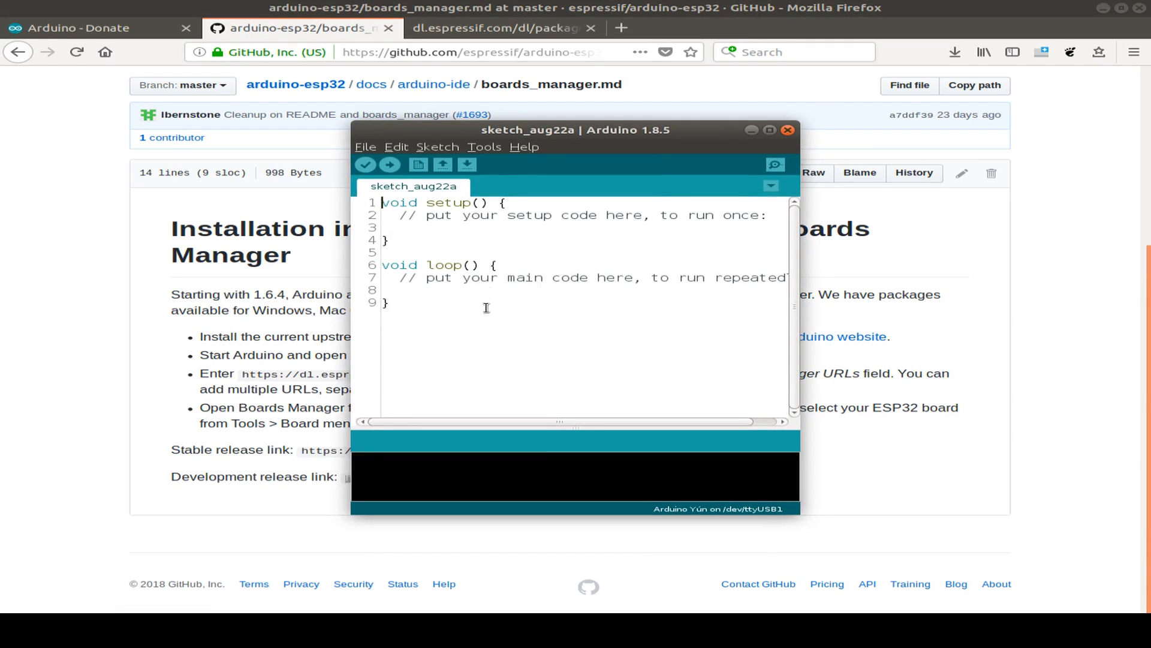
left_click(484, 147)
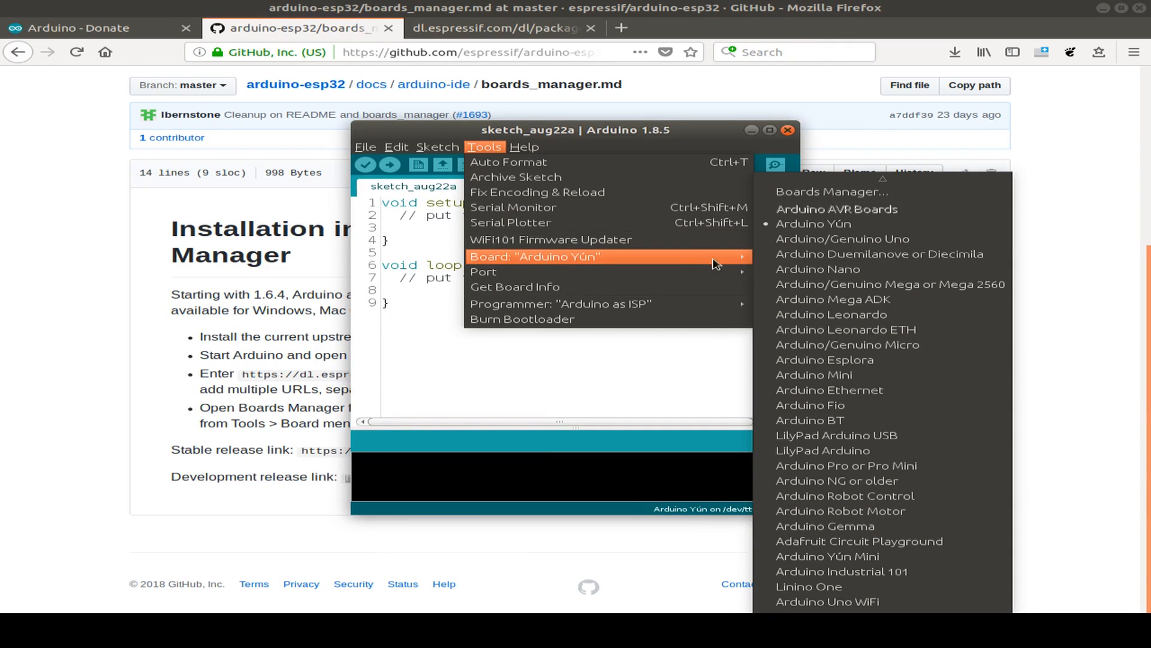
Step: Install esp32 by Espressif Systems 1.0.0 via Boards Manager and close it
left_click(828, 191)
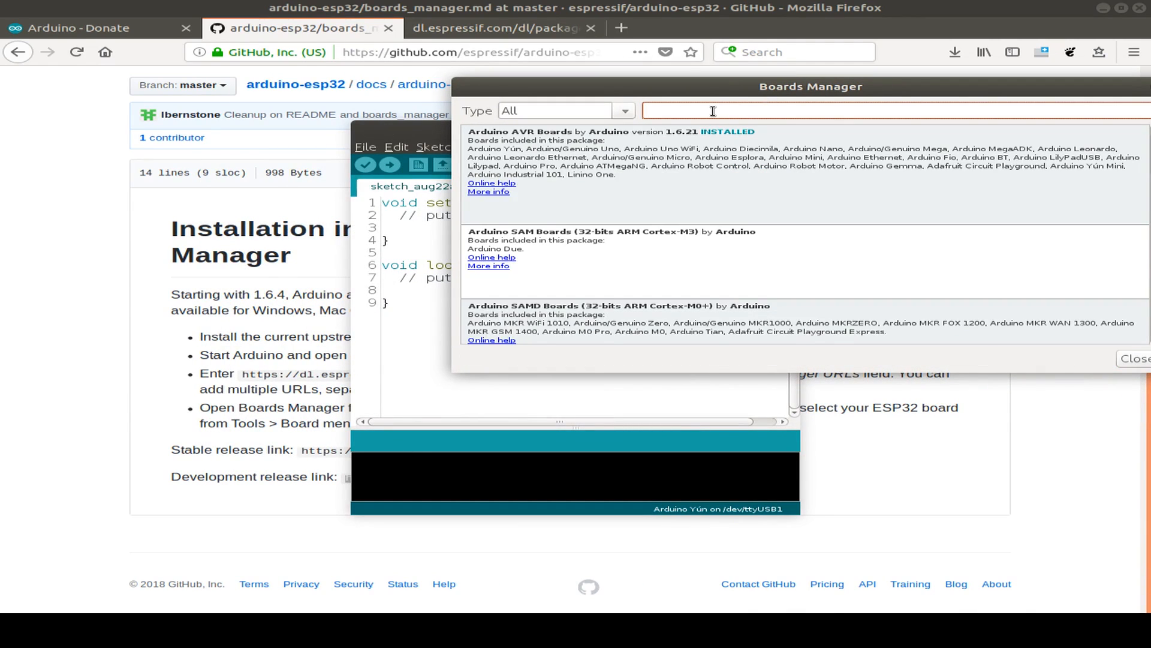
type("esp32")
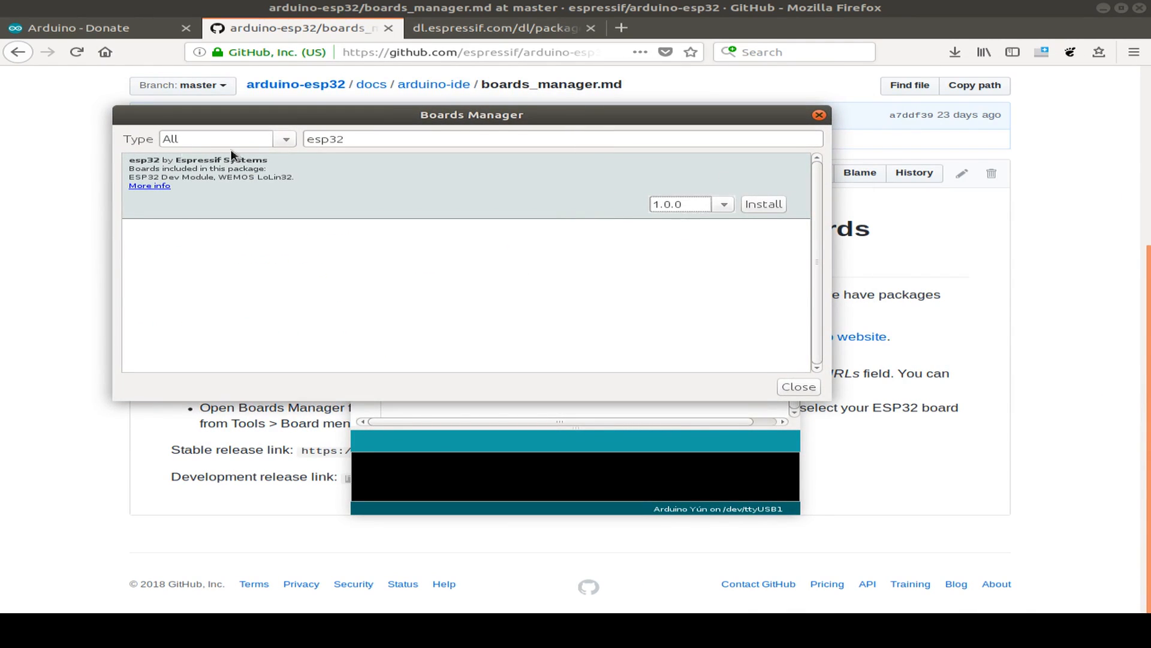
left_click(764, 204)
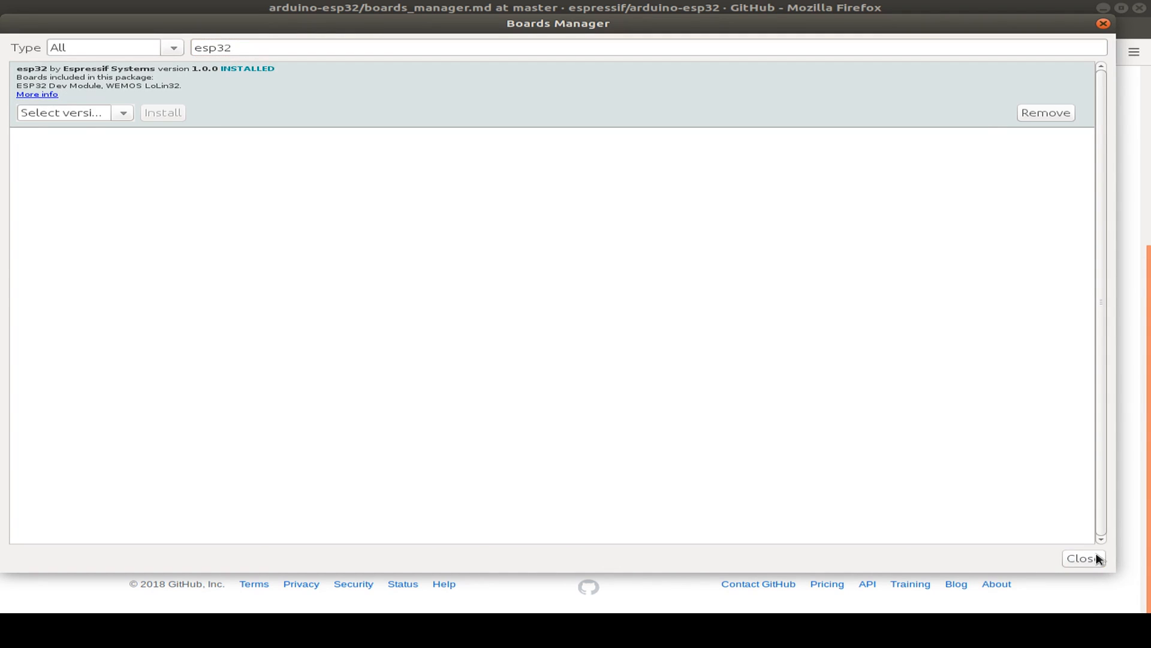
left_click(1084, 557)
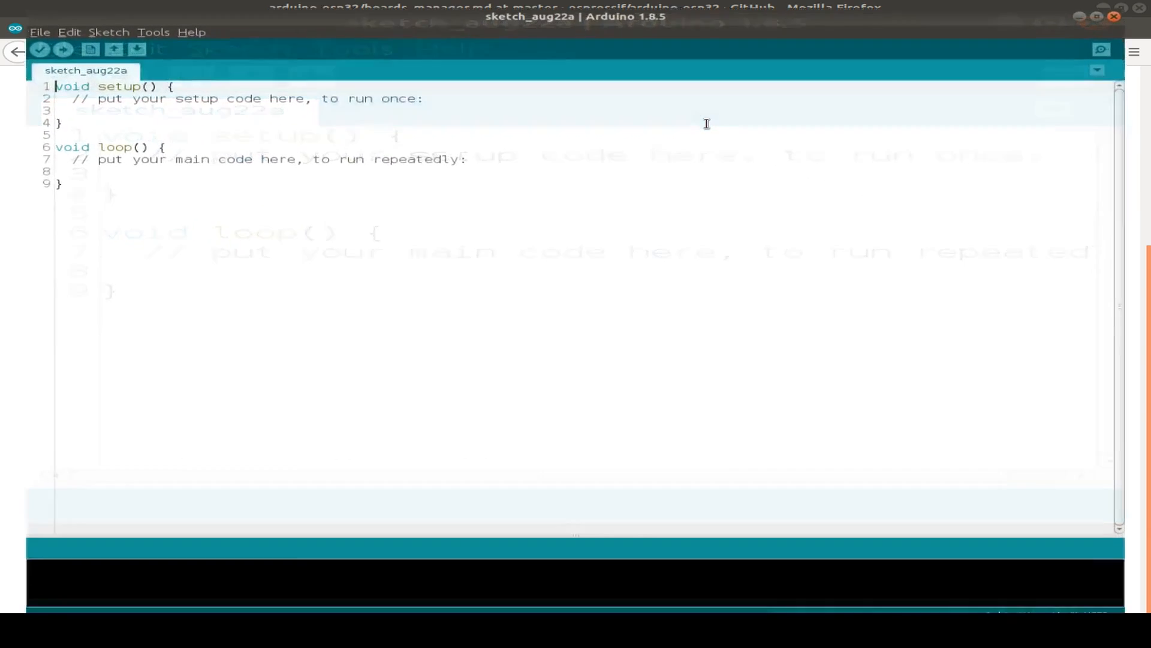
Step: Select ESP32 Dev Module as the target board from the Tools menu
left_click(133, 24)
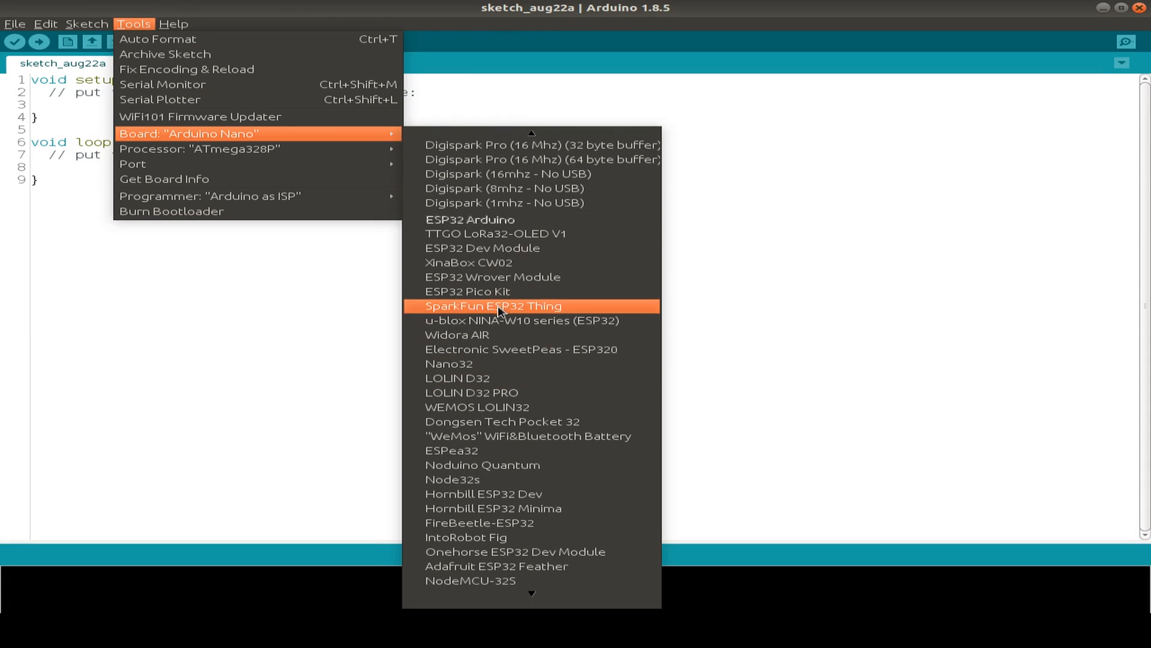
mouse_move(554, 277)
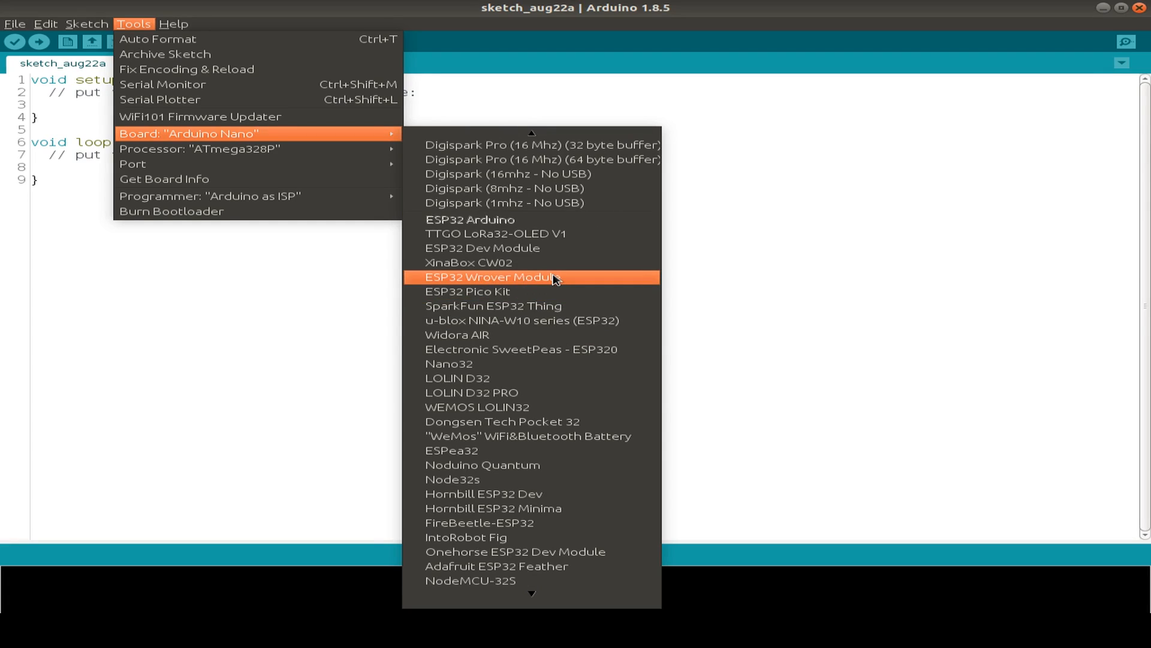
mouse_move(488, 247)
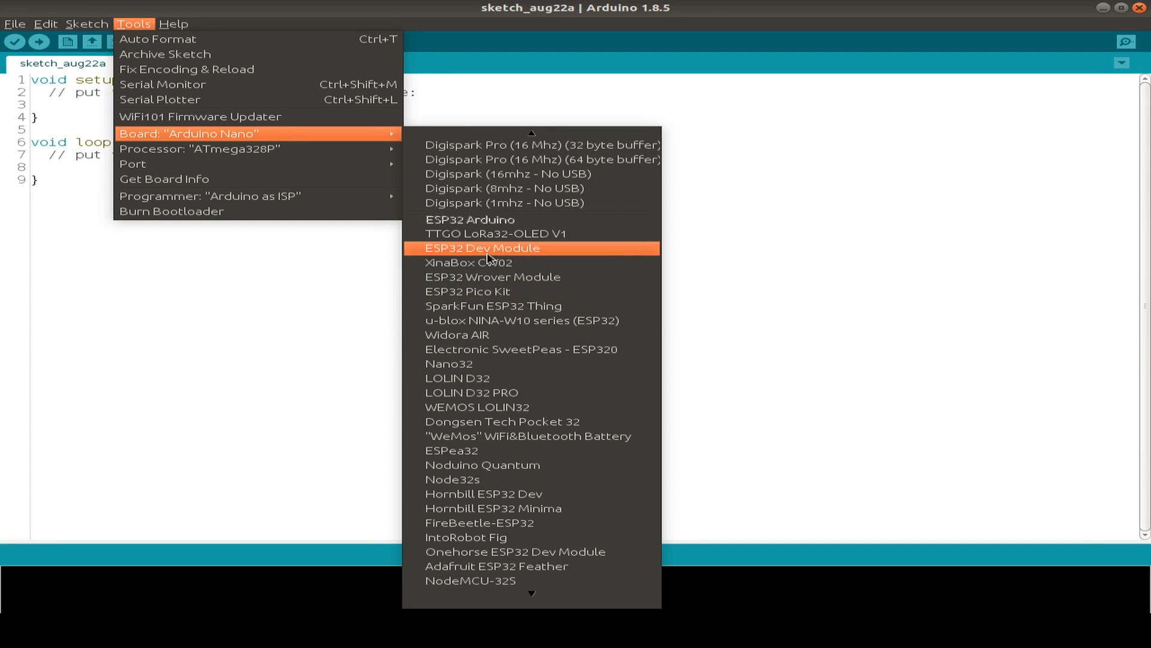
left_click(482, 247)
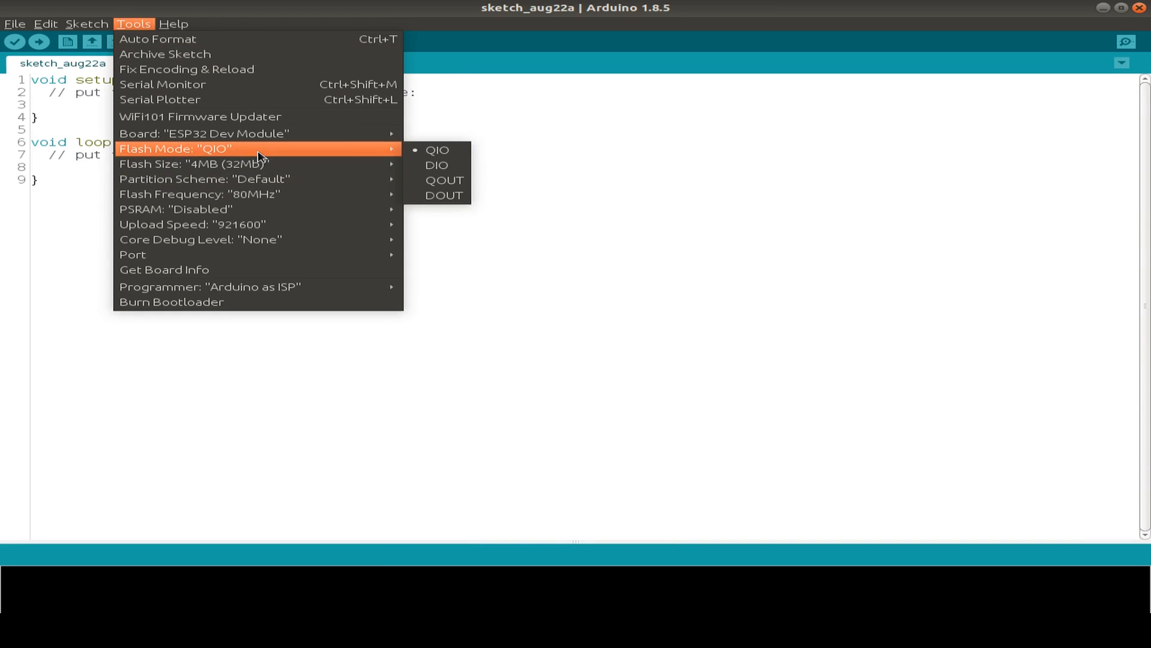
mouse_move(264, 179)
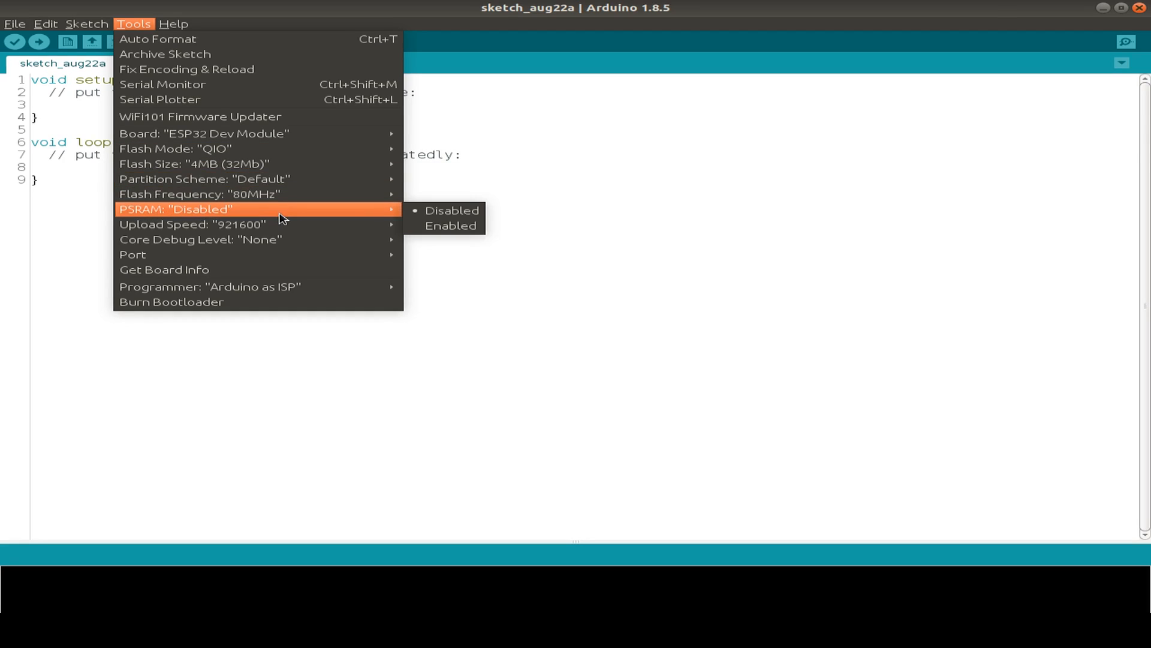
mouse_move(287, 238)
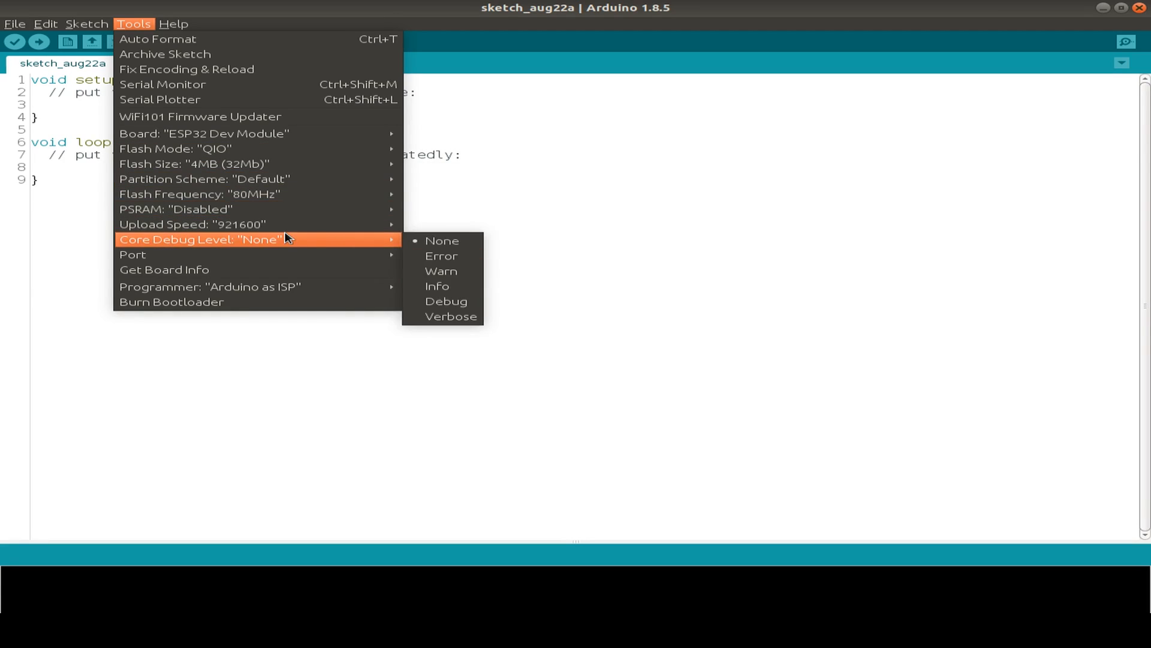
mouse_move(276, 270)
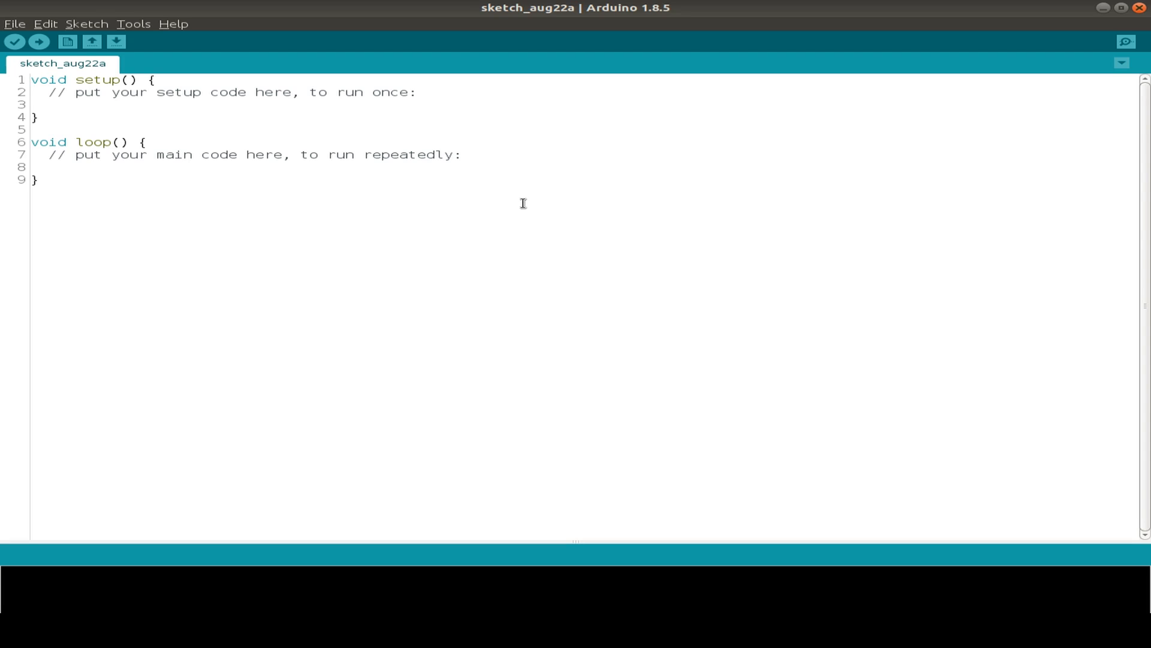
mouse_move(141, 35)
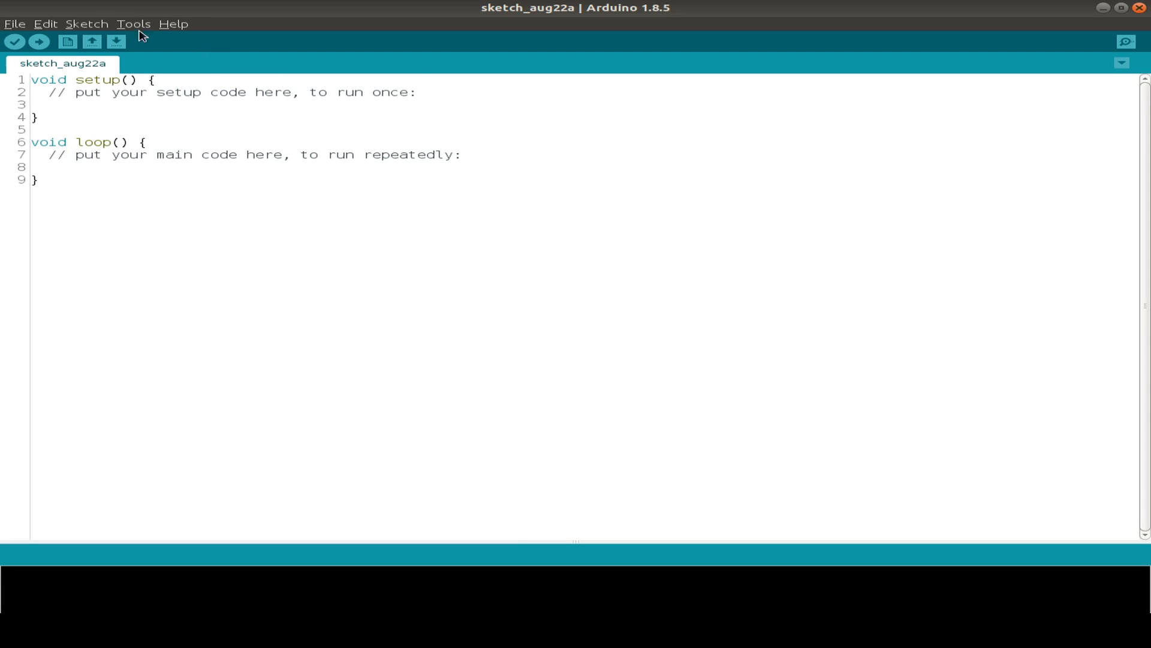
left_click(133, 24)
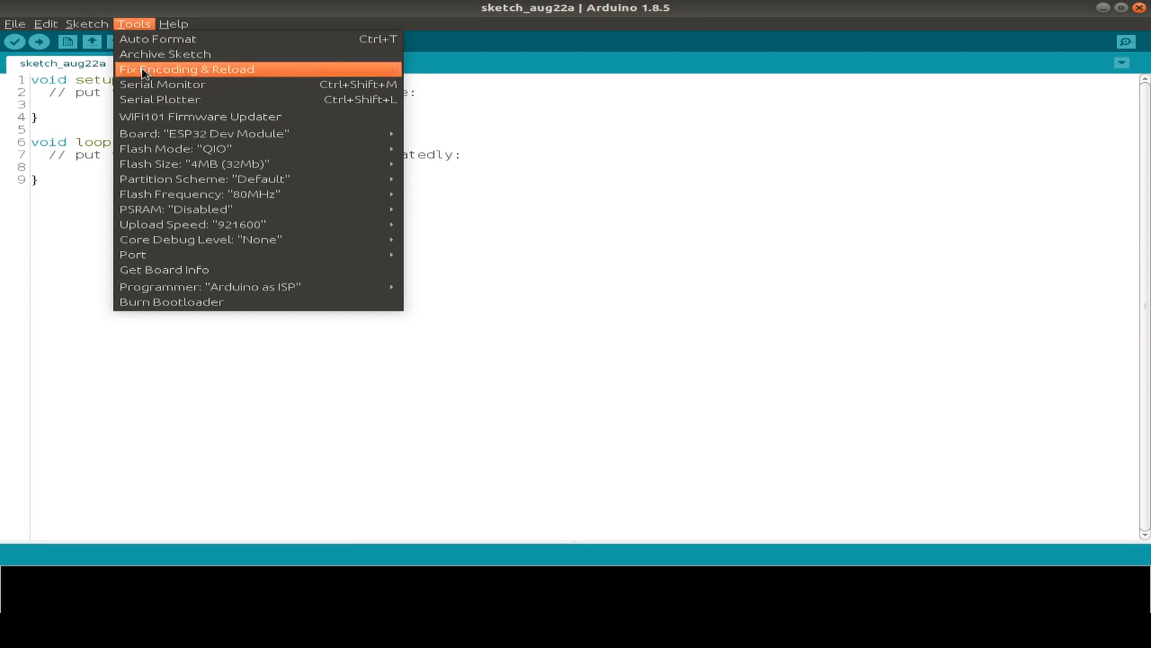
mouse_move(132, 254)
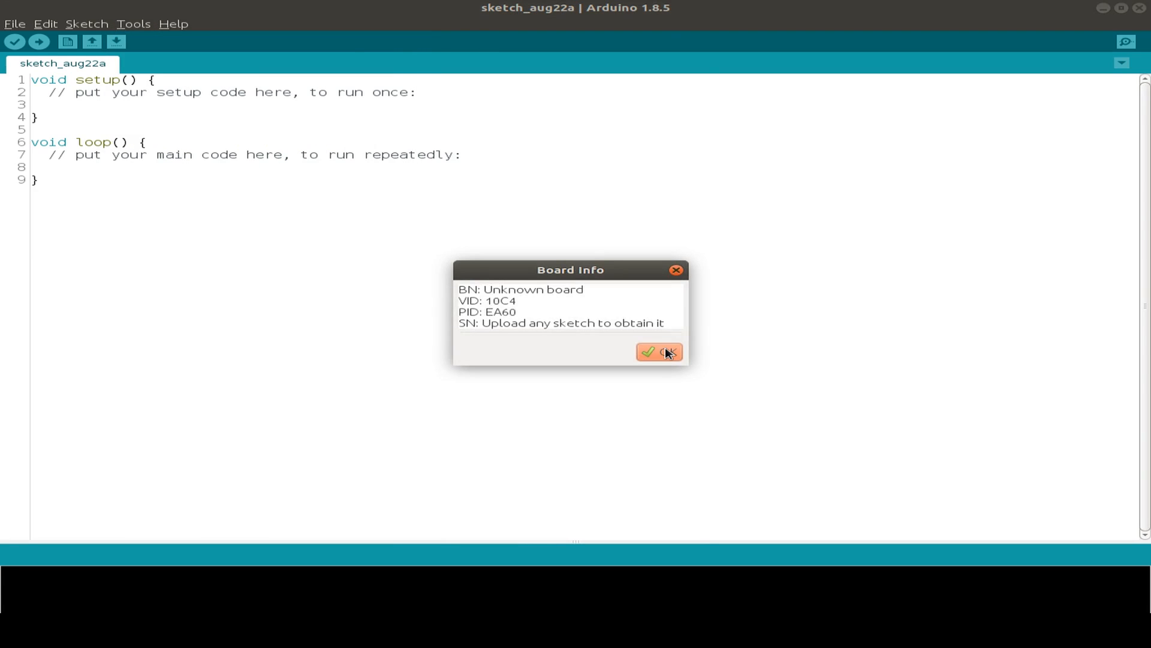
left_click(13, 24)
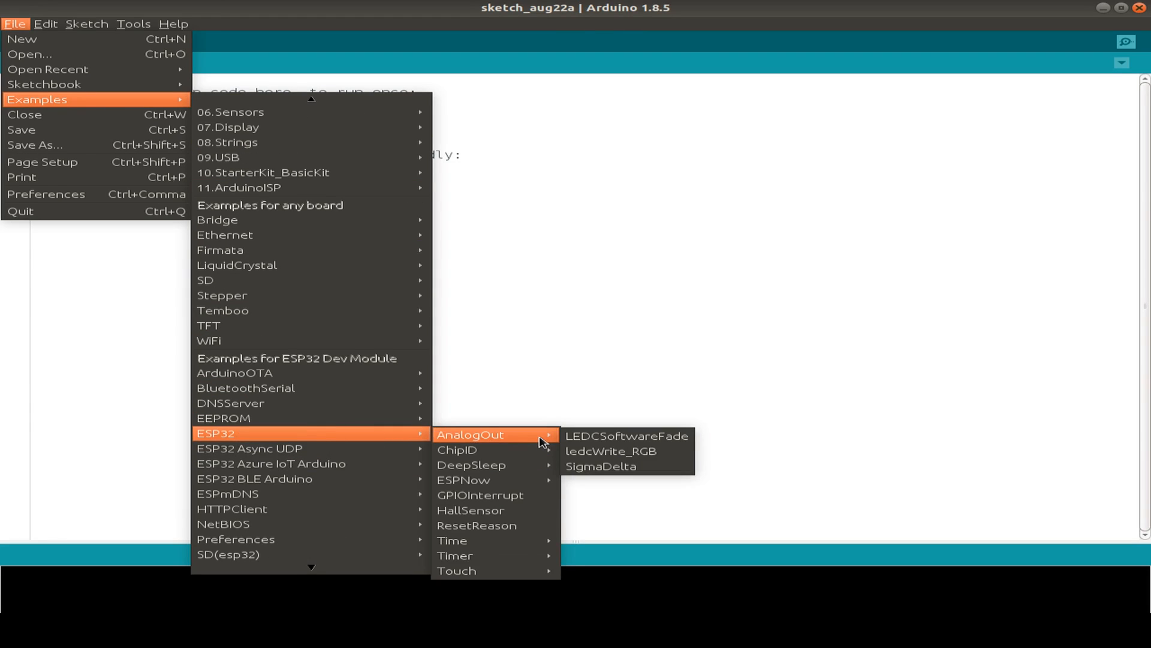
mouse_move(512, 440)
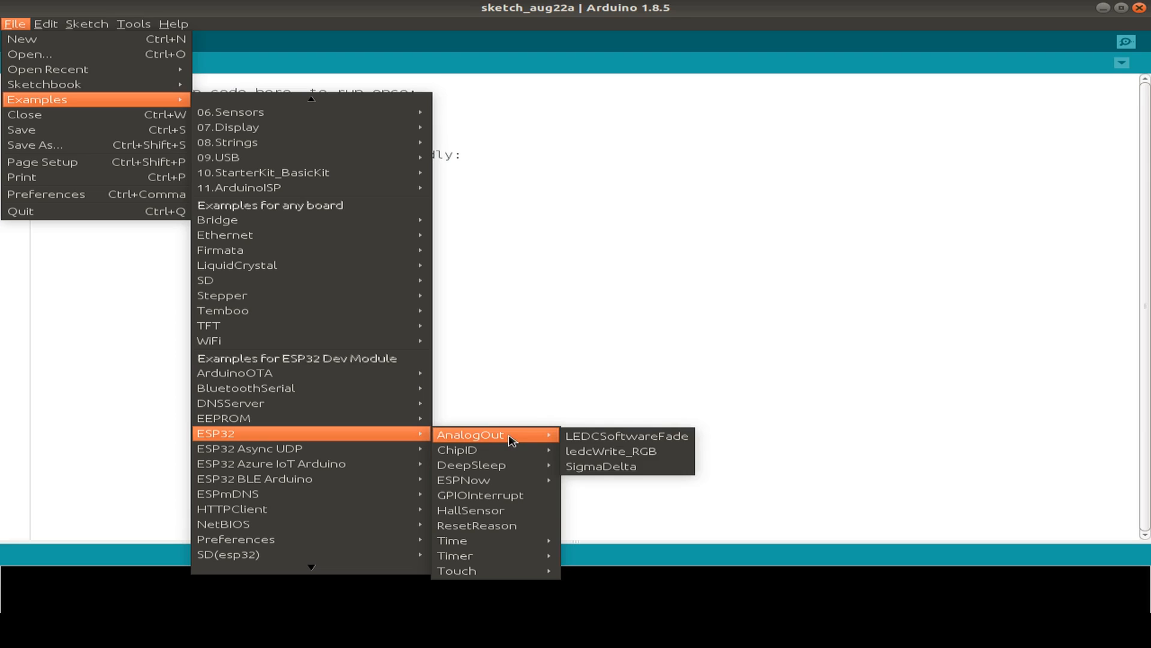
mouse_move(653, 440)
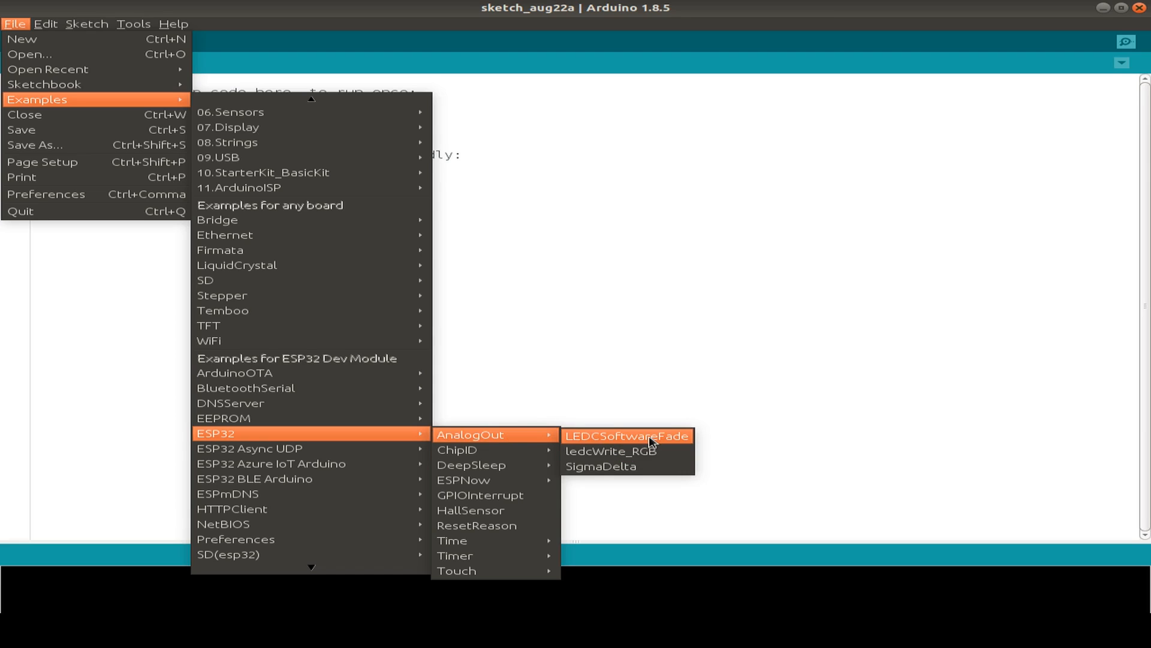
mouse_move(668, 444)
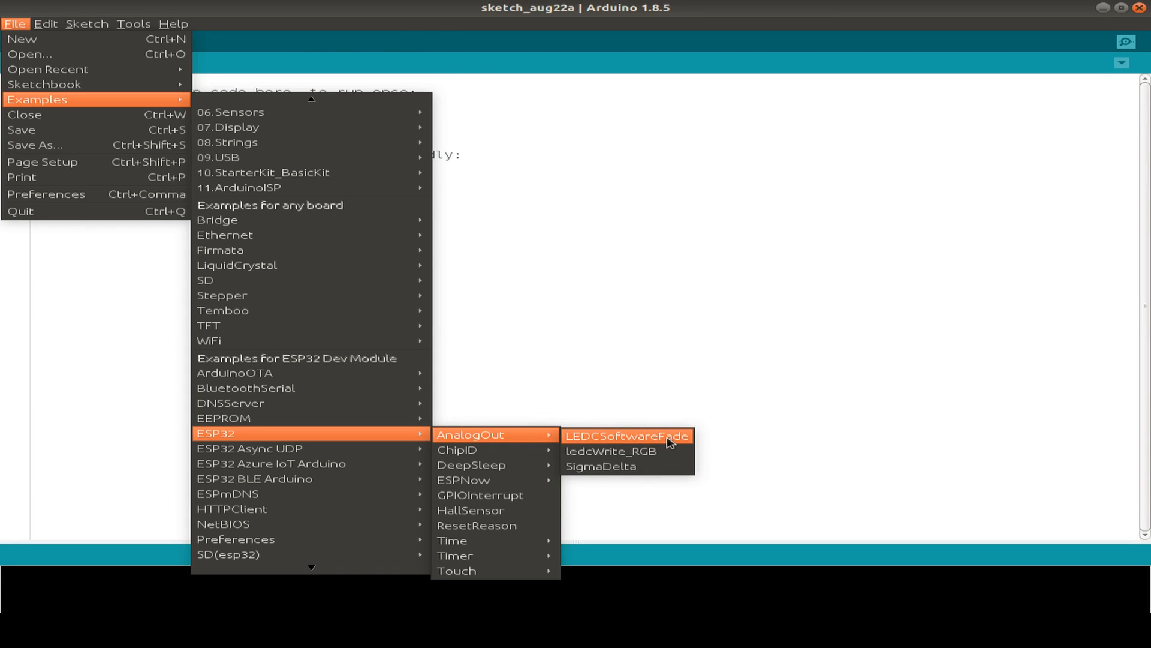
Step: Open the LEDCSoftwareFade example and scroll to its LED_PIN definition
left_click(627, 435)
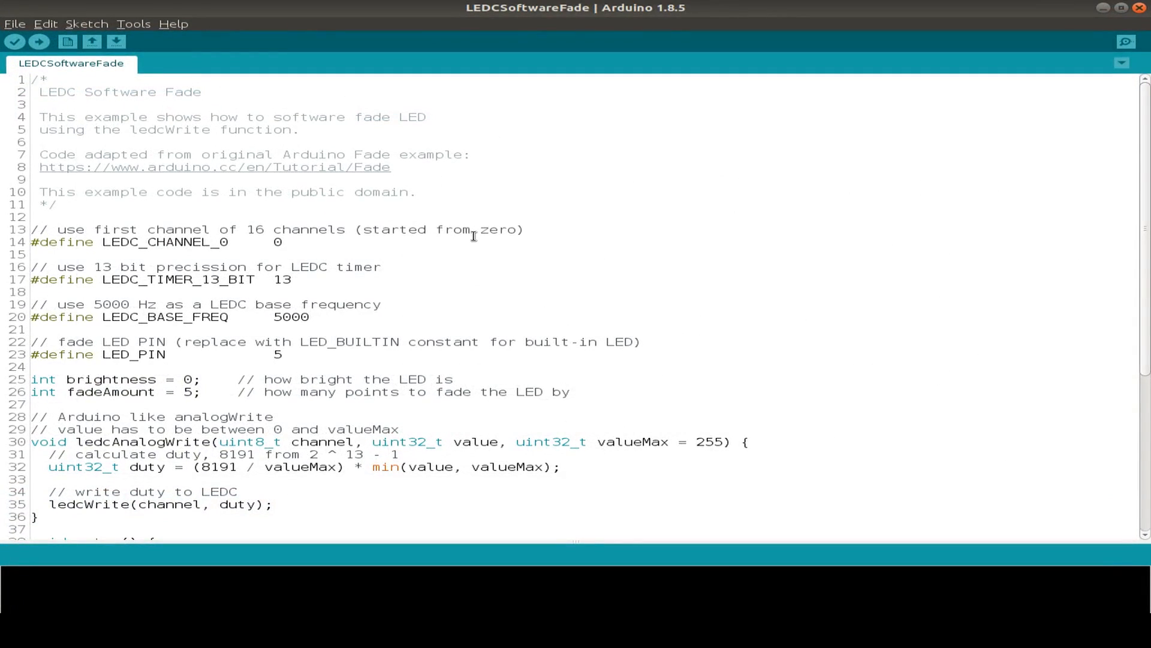
mouse_move(348, 211)
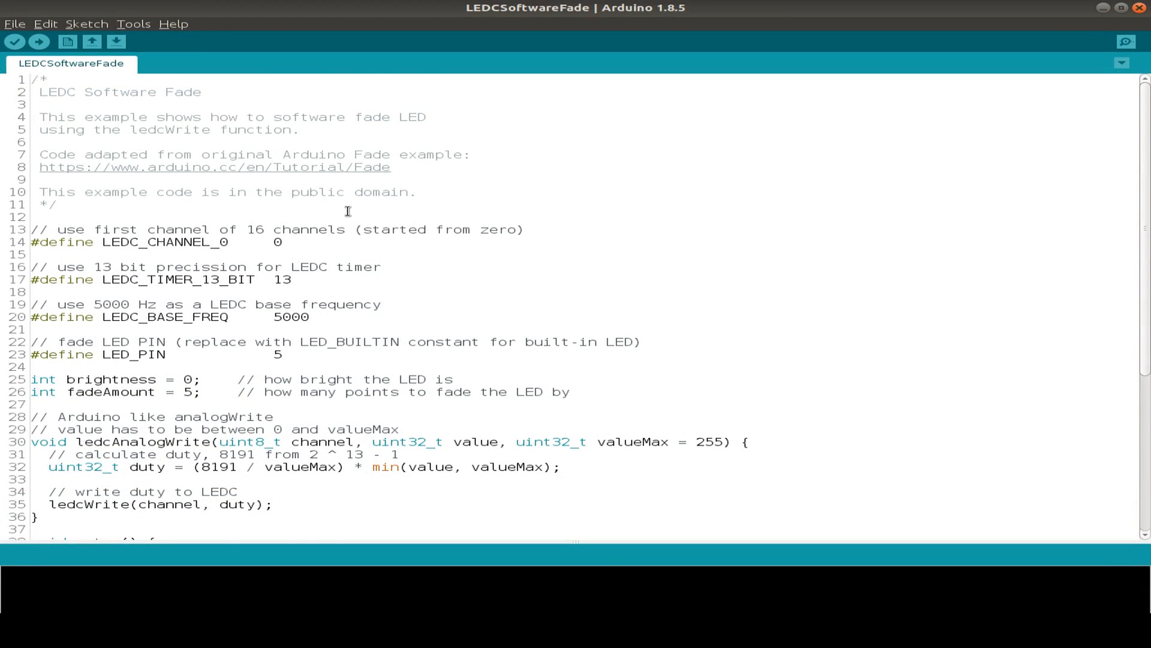
scroll("down", 3)
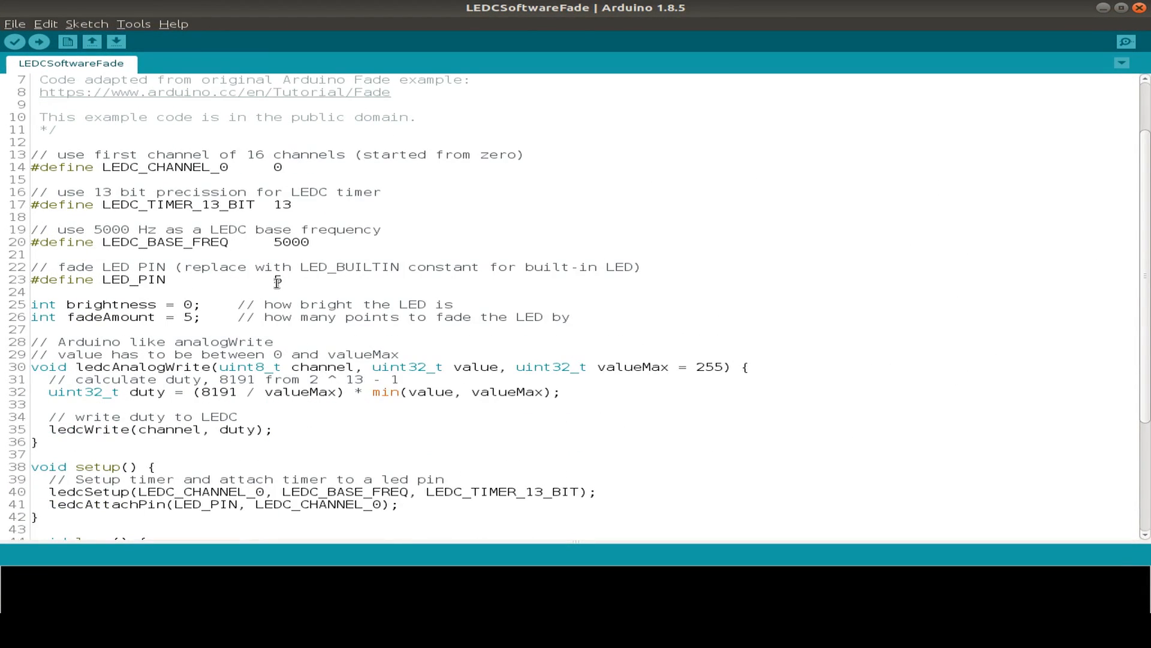
left_click(38, 42)
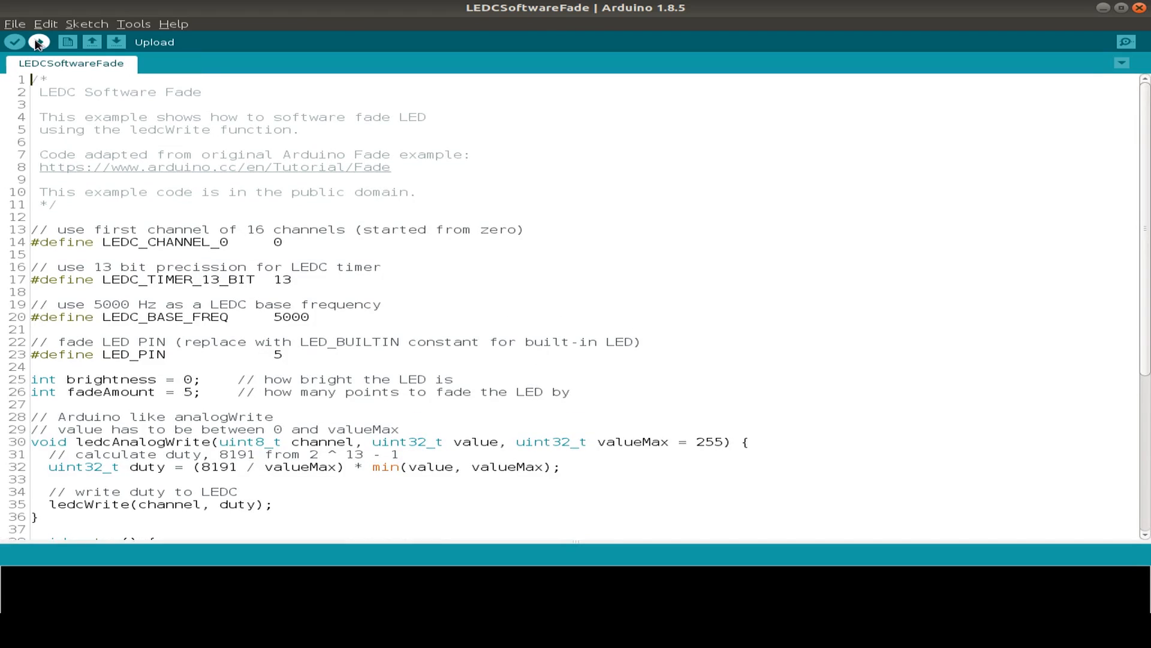
Step: Upload the LEDCSoftwareFade sketch to the ESP32 until the log reports done uploading
left_click(39, 42)
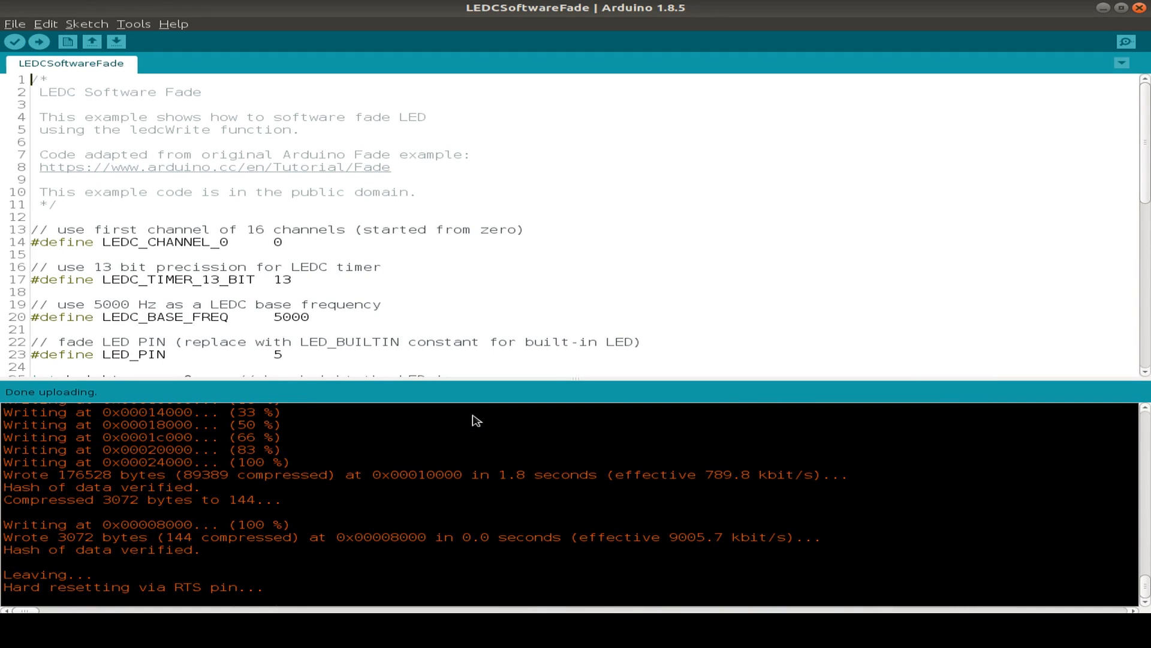
left_click(134, 24)
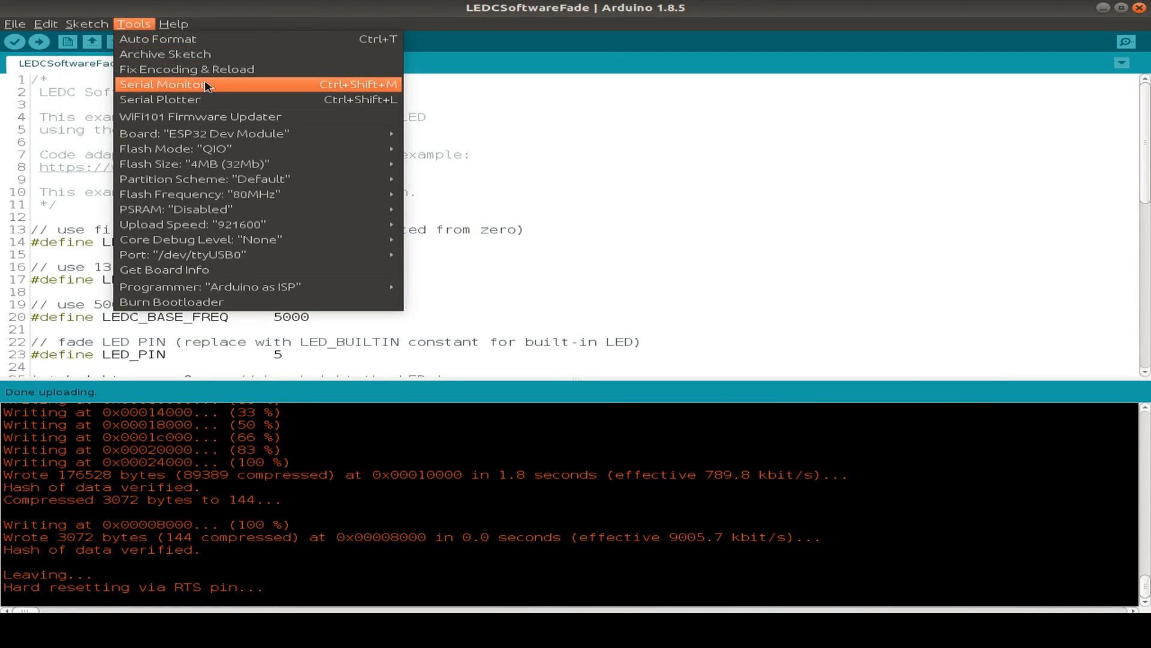
mouse_move(152, 24)
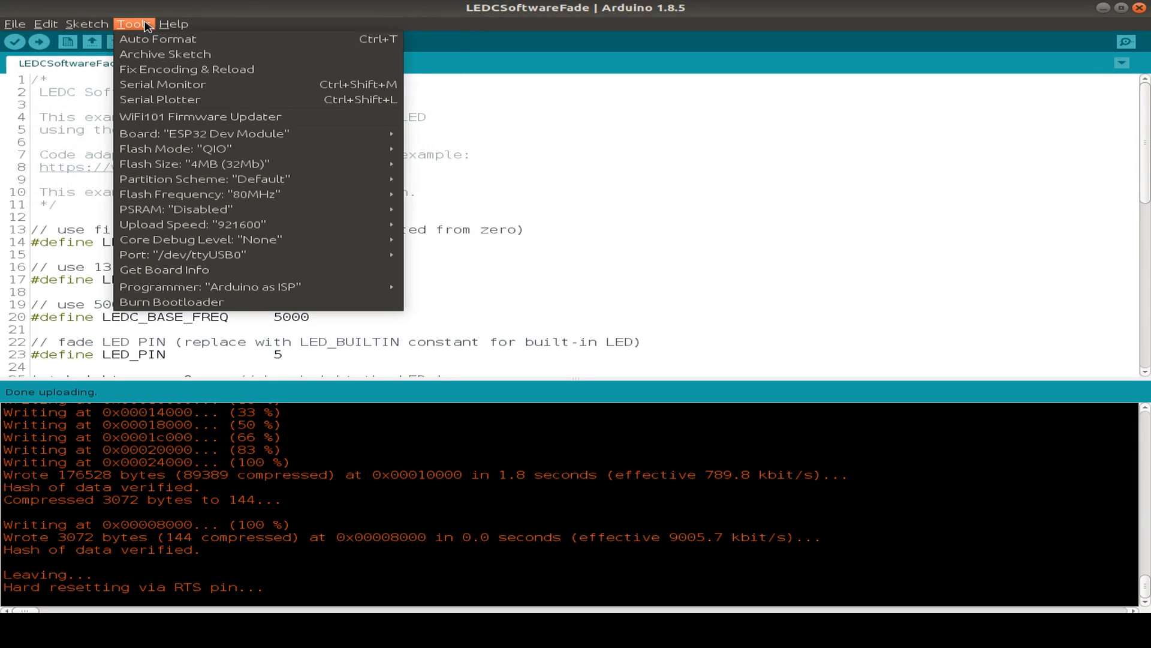
left_click(159, 84)
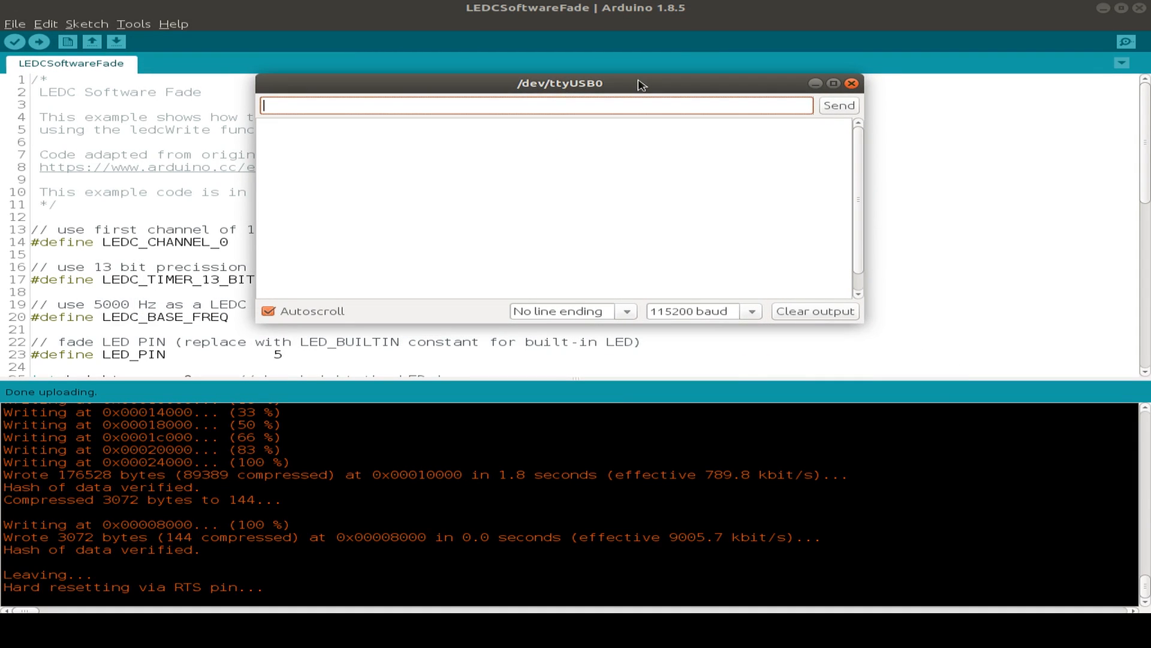
left_click(832, 83)
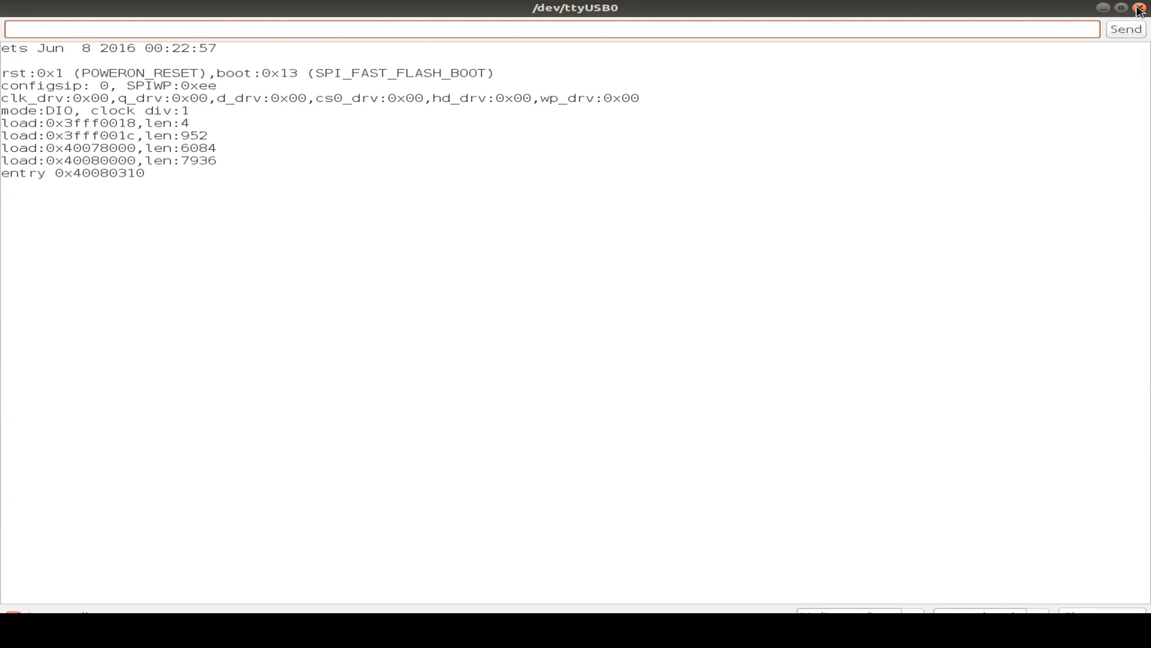
left_click(1137, 8)
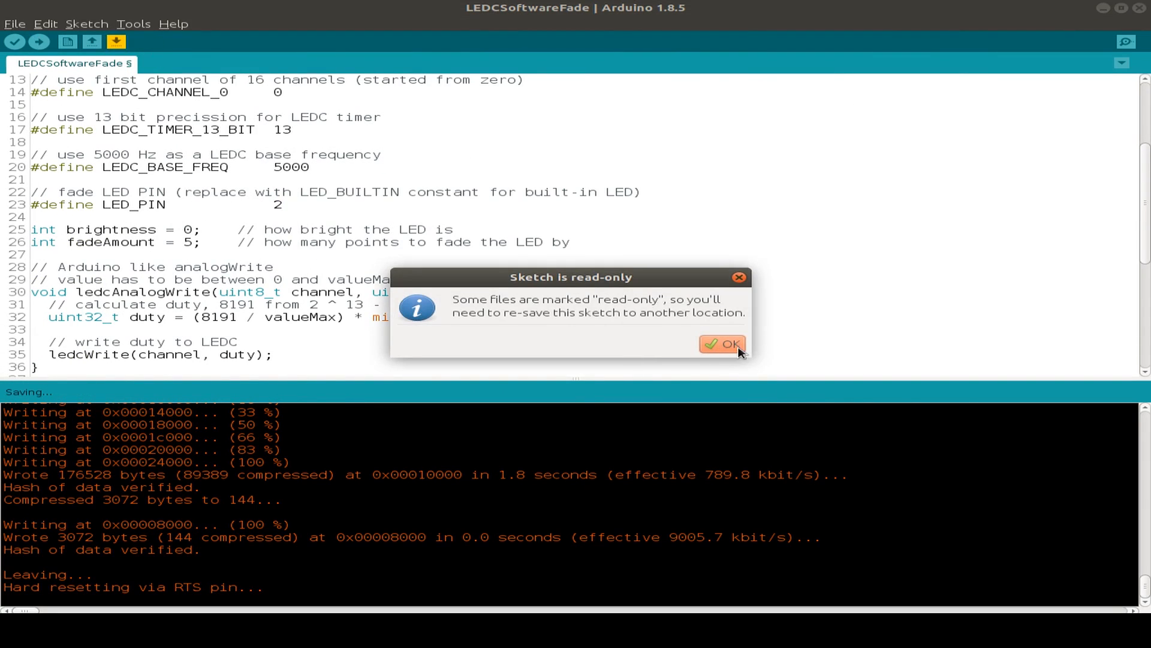
Step: Acknowledge the read-only sketch notice so the LED_PIN 2 upload proceeds
left_click(721, 344)
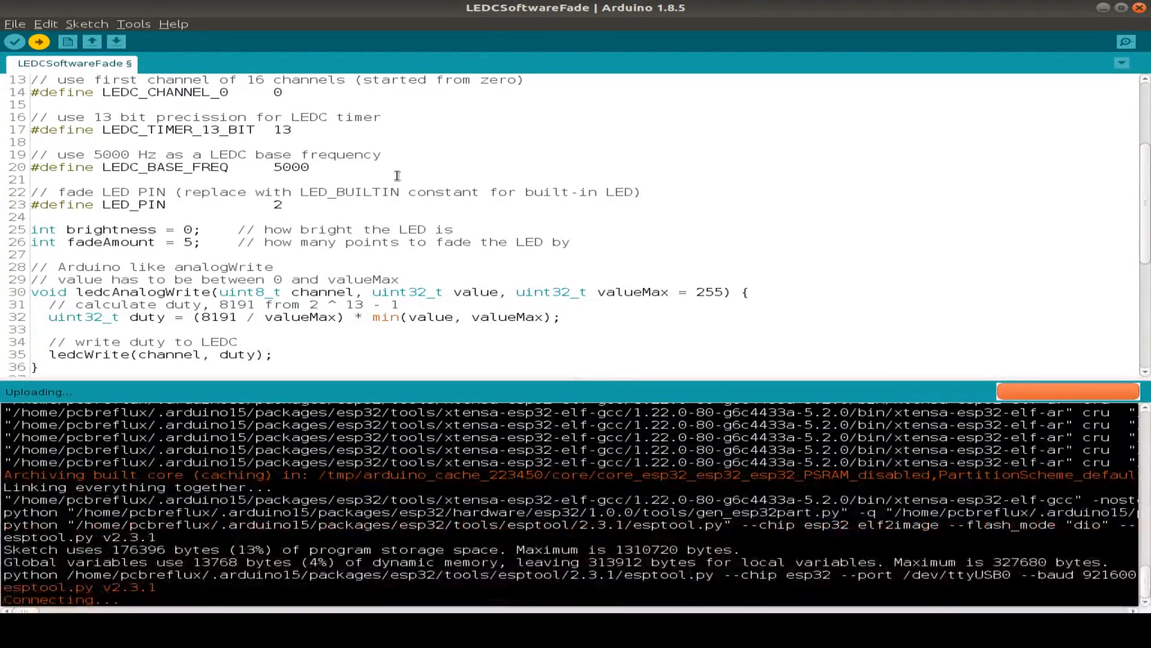